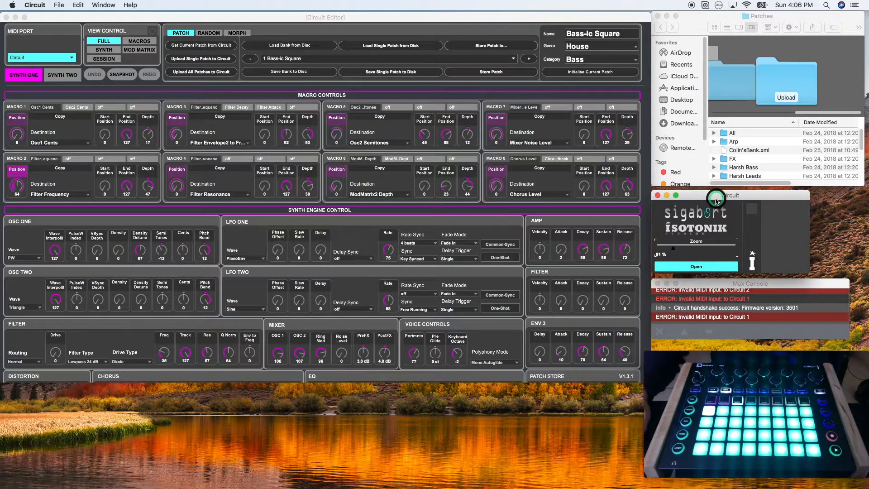
pyautogui.moveTo(665, 255)
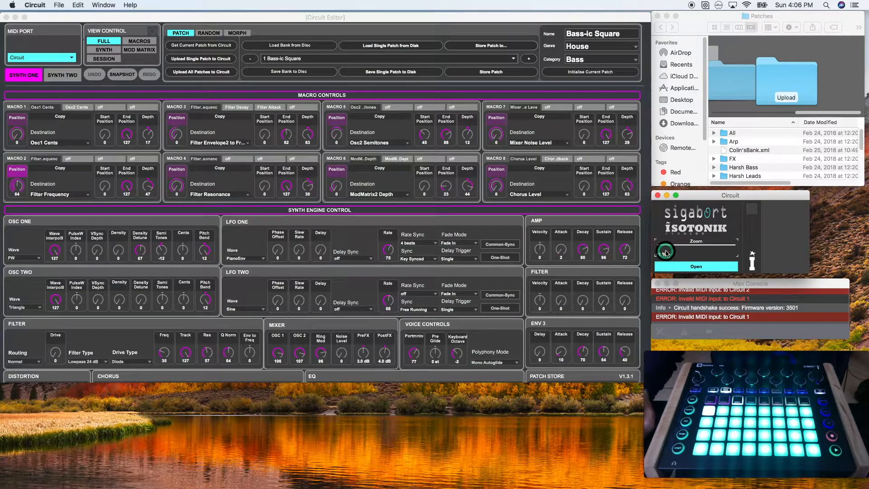
# Step: Close and reopen the Circuit Editor window
pyautogui.moveTo(665, 250); pyautogui.dragTo(677, 249)
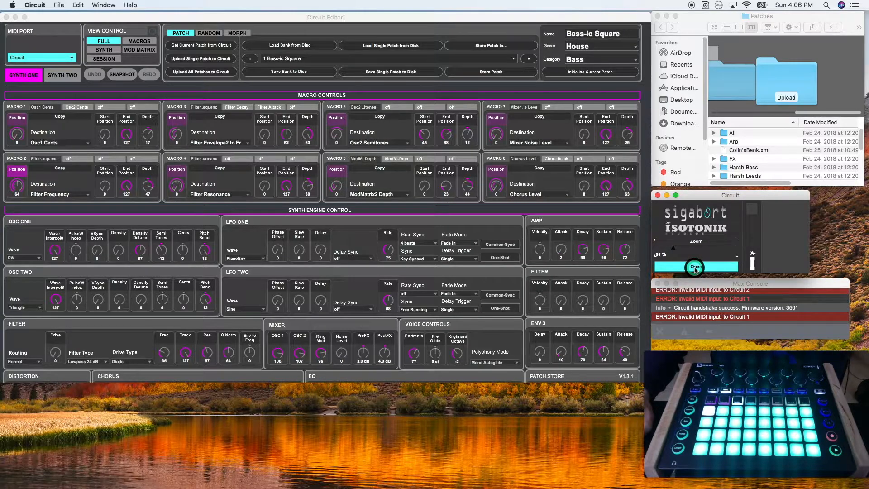
pyautogui.click(7, 17)
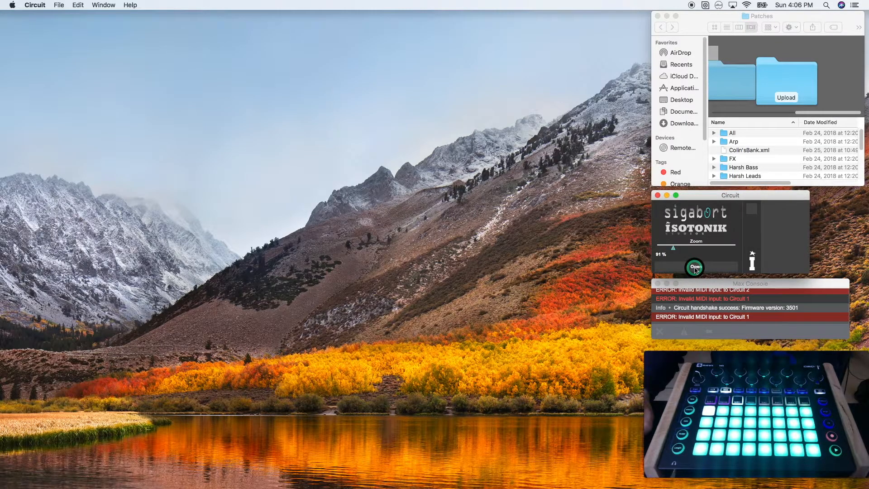
pyautogui.click(695, 266)
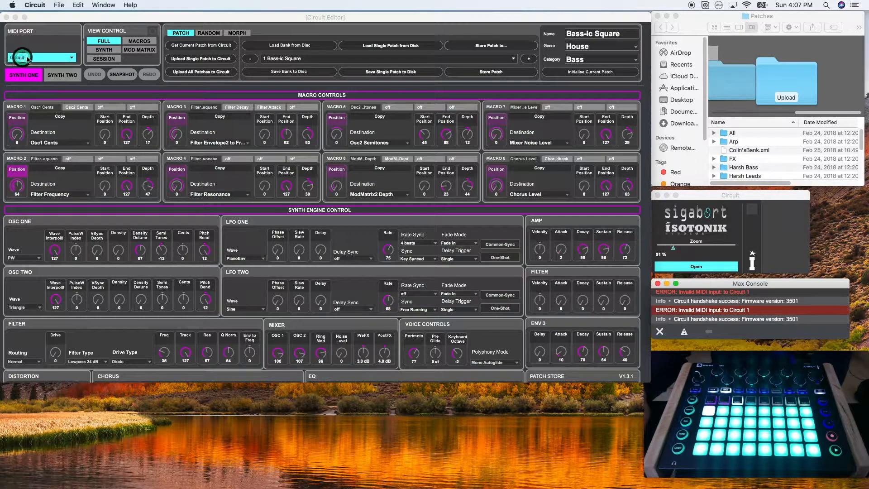
# Step: Switch the MIDI port to 'to Circuit 1', which the editor flags as an invalid input
pyautogui.click(42, 57)
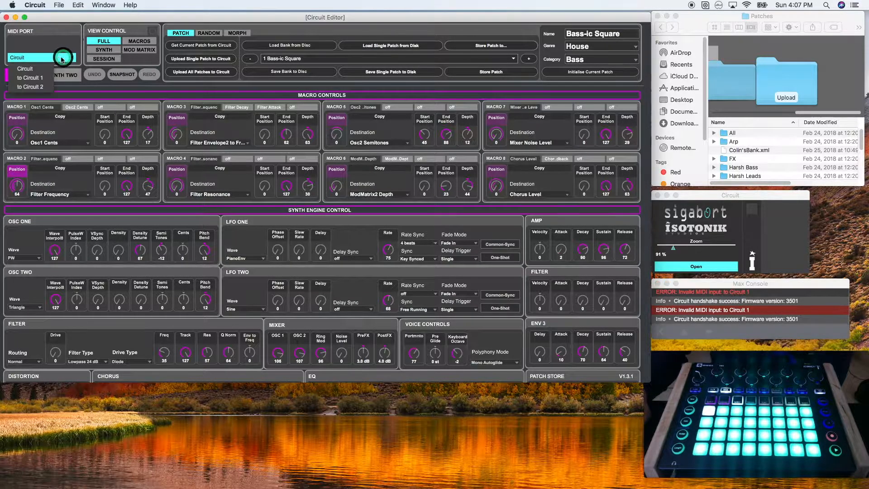
pyautogui.moveTo(39, 57)
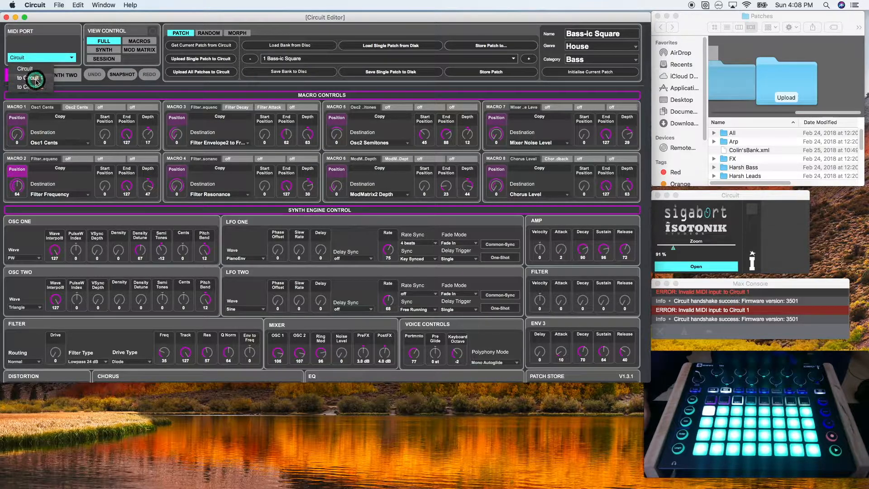
pyautogui.click(23, 75)
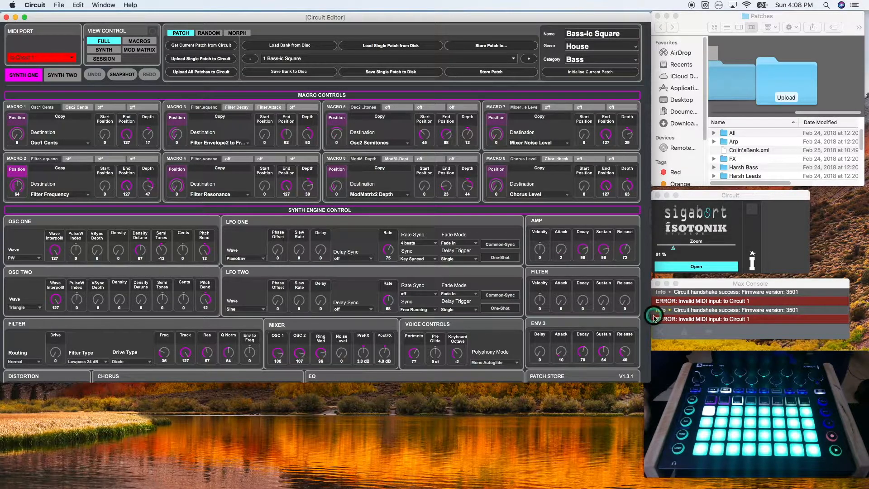
pyautogui.click(41, 58)
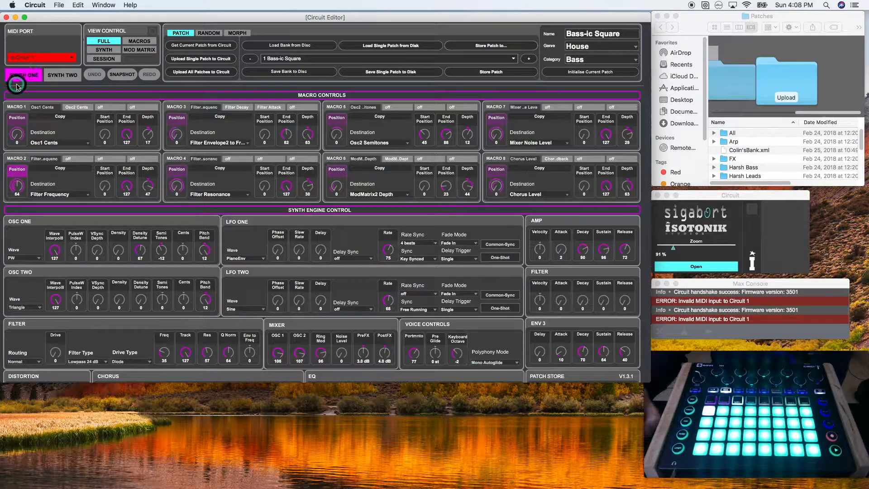
pyautogui.click(39, 58)
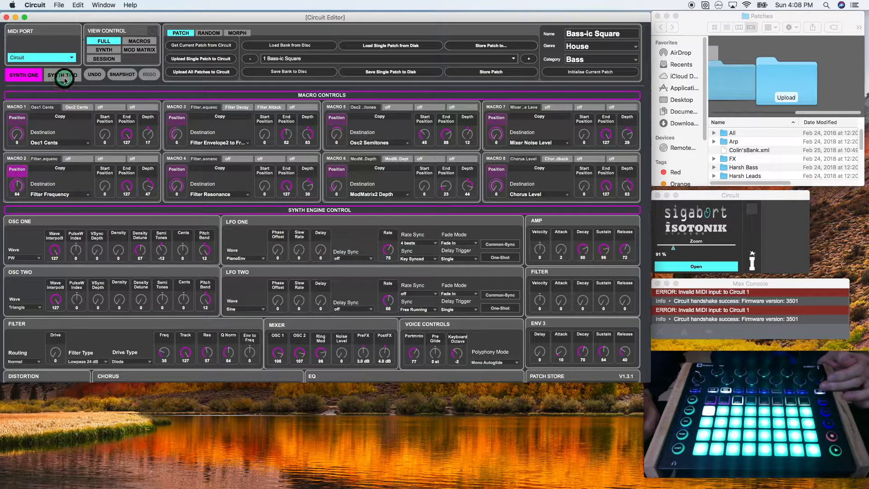
# Step: Restore the MIDI port to Circuit and view Synth Two's Simpleton patch before returning to Synth One
pyautogui.click(63, 75)
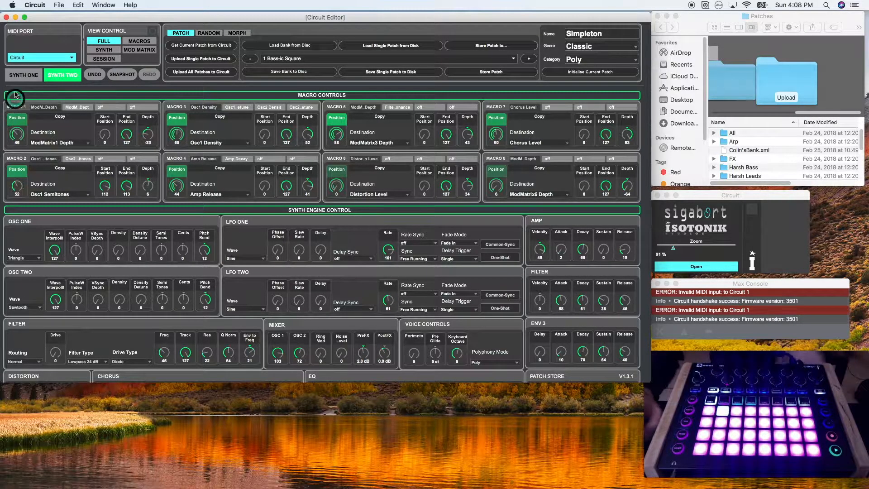
pyautogui.click(24, 76)
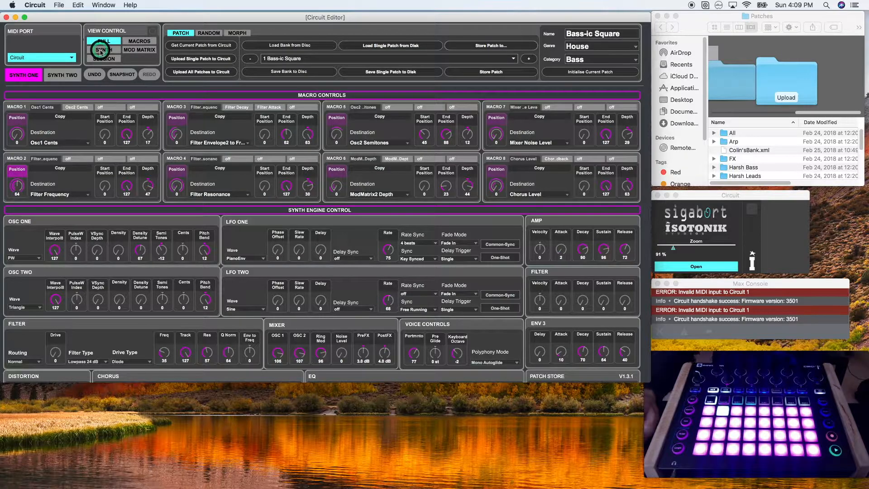
pyautogui.click(103, 50)
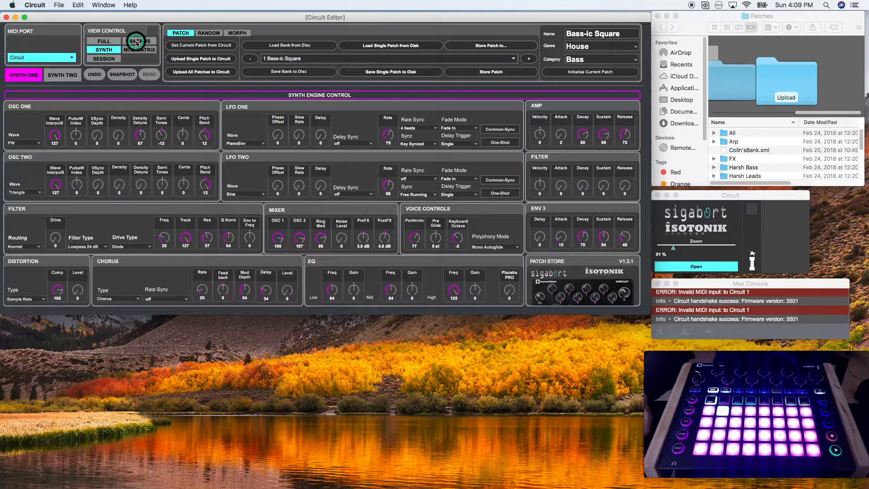
pyautogui.click(139, 41)
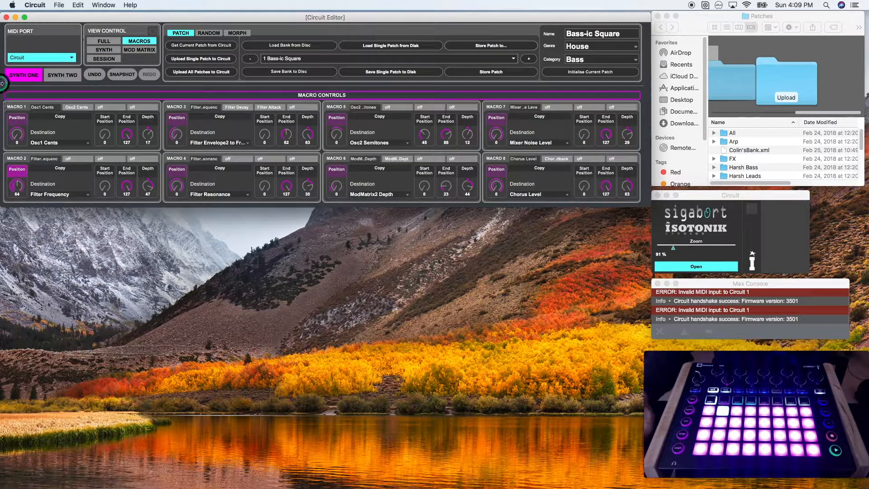
pyautogui.click(140, 50)
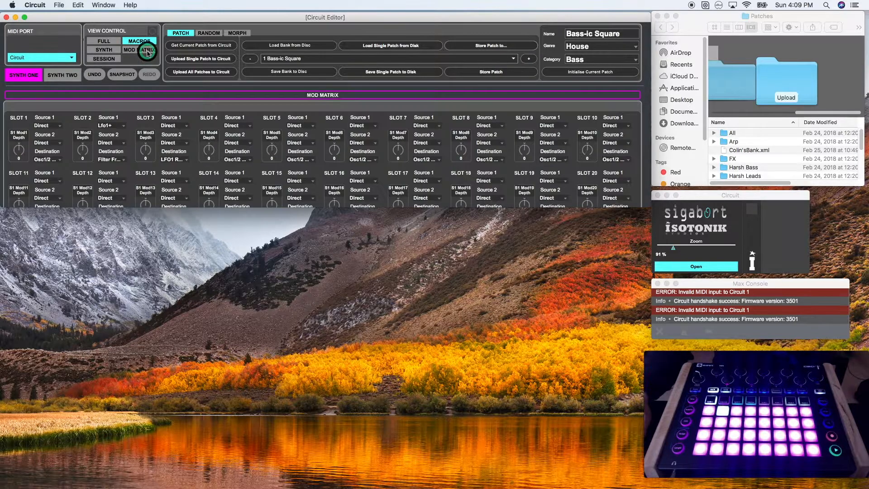
pyautogui.click(139, 49)
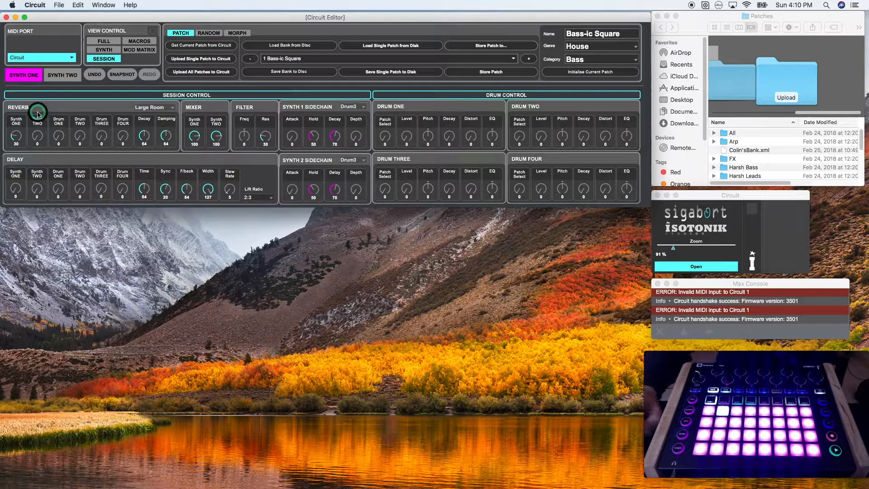
pyautogui.moveTo(252, 168)
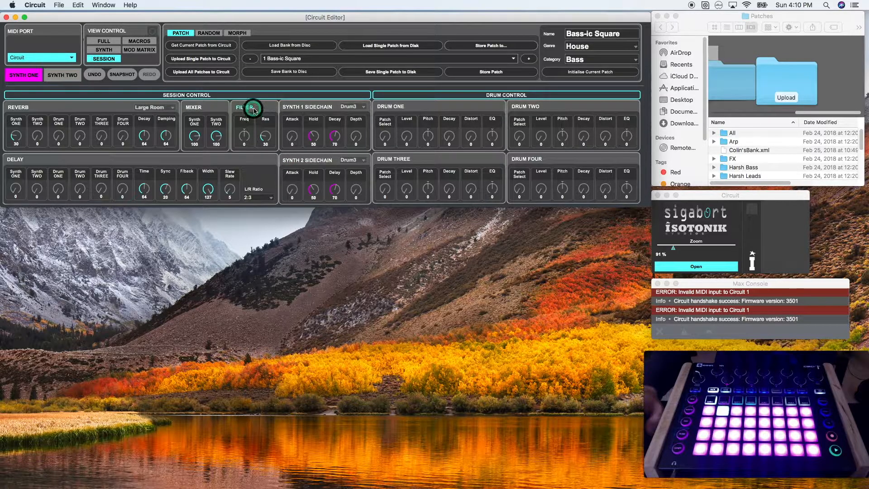
pyautogui.moveTo(547, 118)
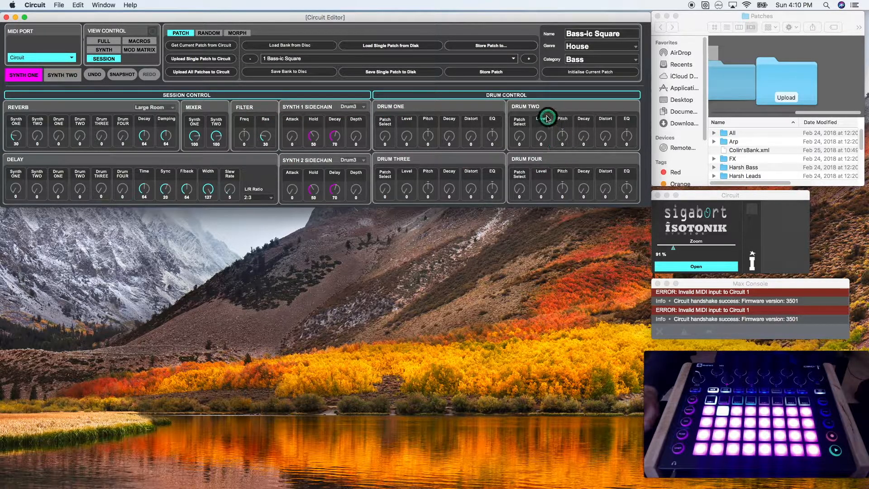
pyautogui.moveTo(360, 102)
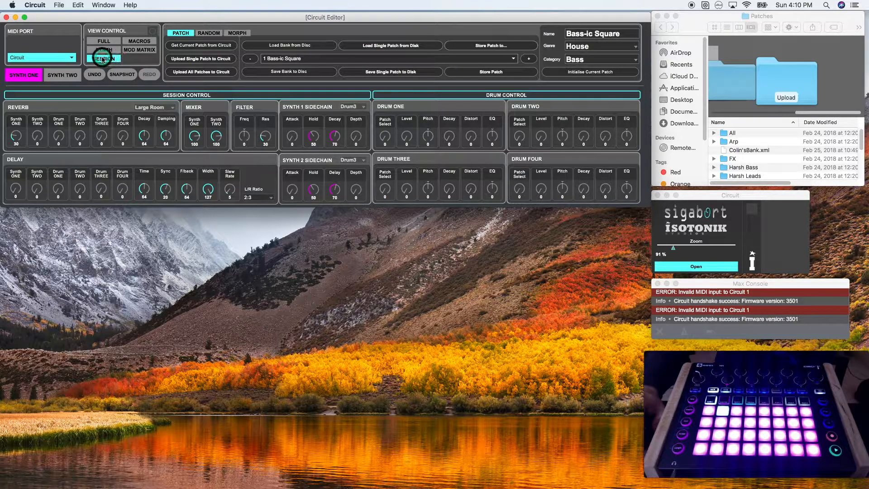
pyautogui.click(103, 41)
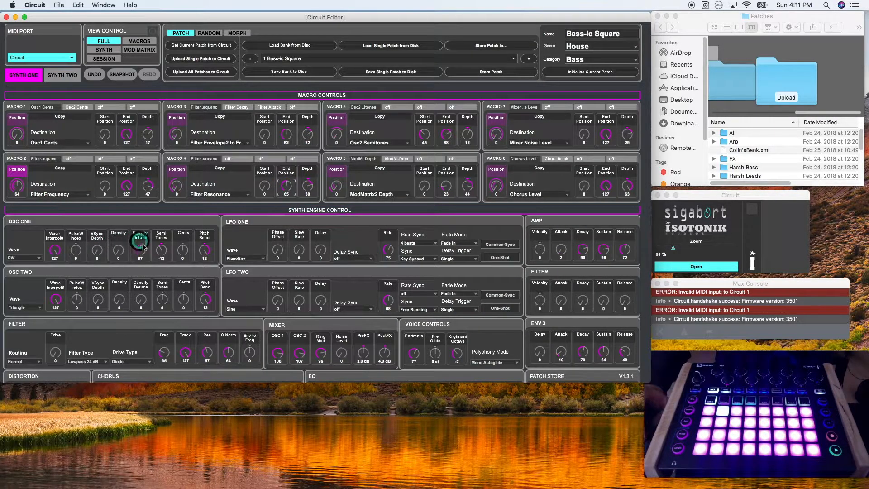
# Step: Raise Osc One's Density Detune knob on Bass-ic Square to about 105
pyautogui.moveTo(139, 242); pyautogui.dragTo(148, 238)
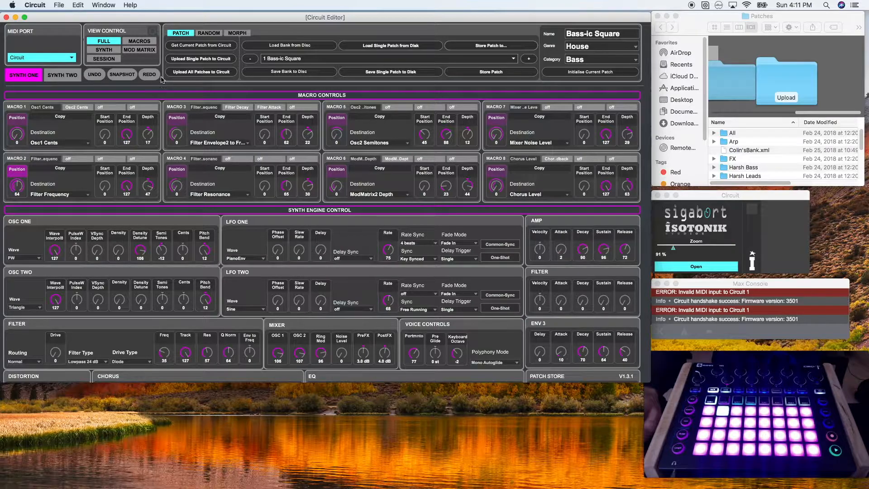
pyautogui.moveTo(143, 83)
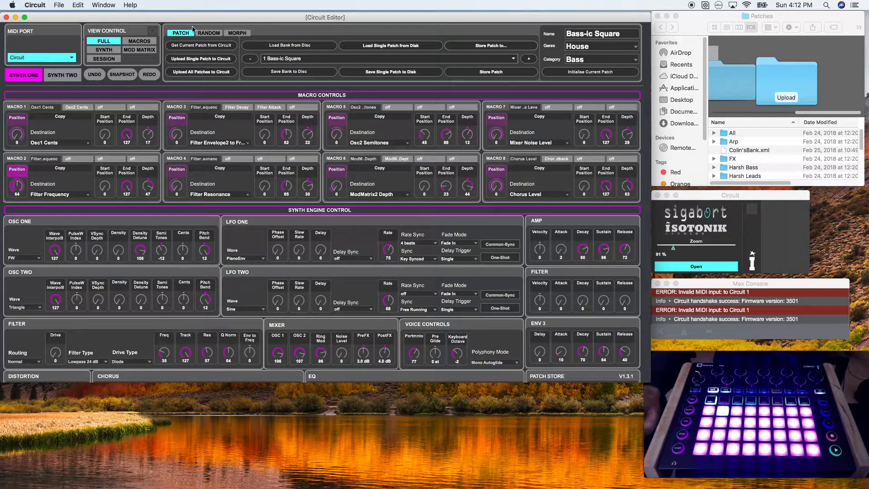
pyautogui.click(209, 32)
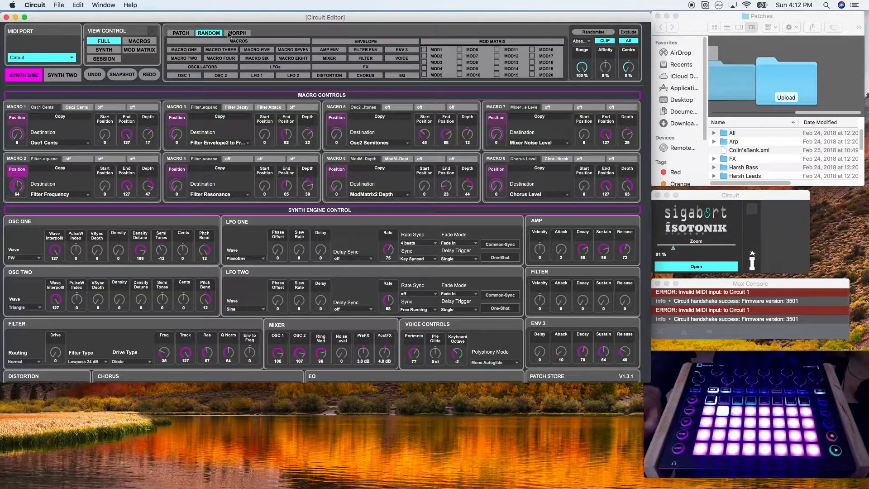
pyautogui.click(237, 33)
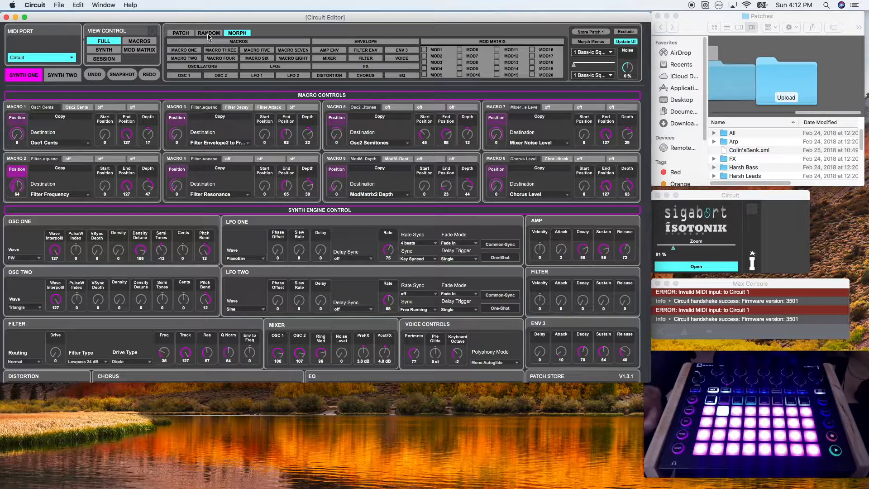
pyautogui.click(180, 32)
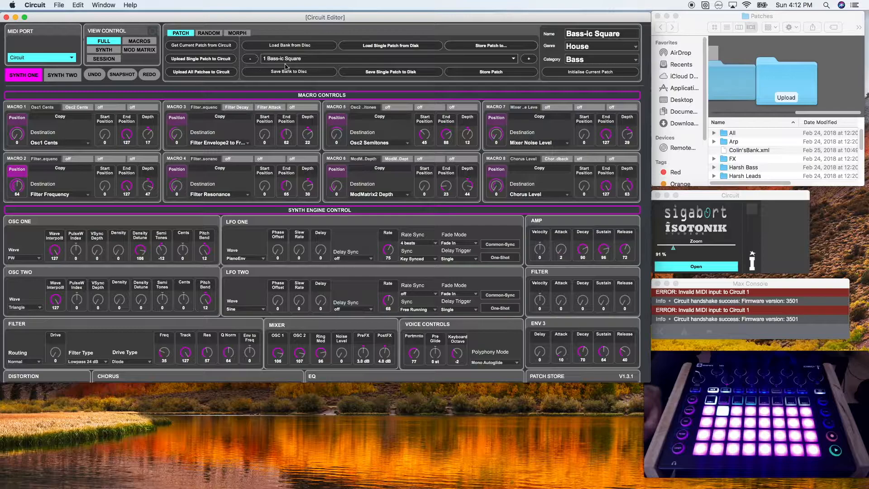
# Step: Browse the bank's patch list and pick another patch, raising the 'Store Changes to Current Patch' warning
pyautogui.click(382, 59)
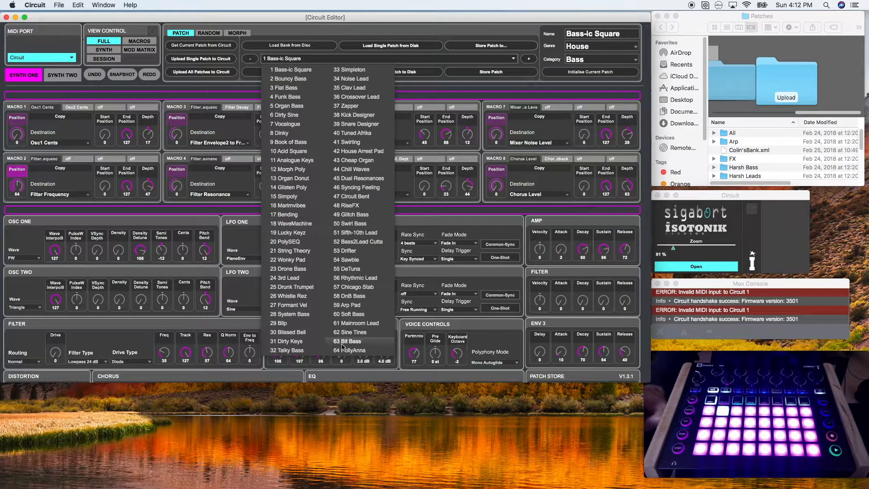
pyautogui.moveTo(349, 115)
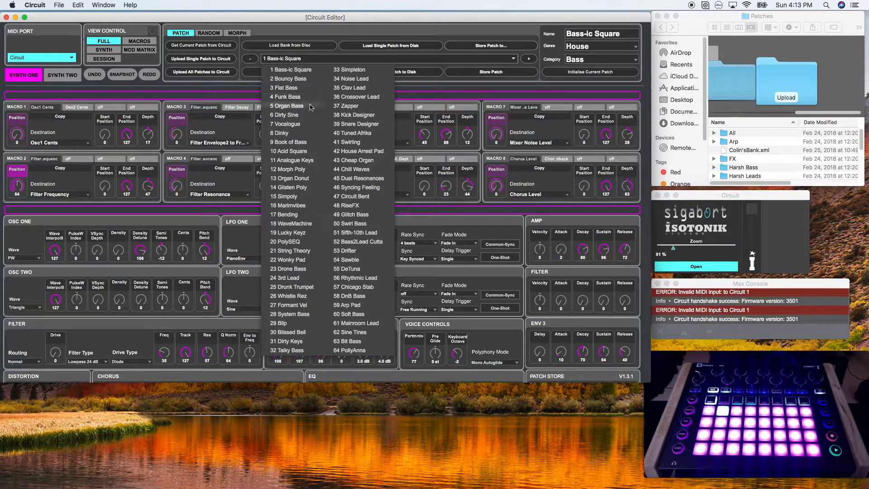
pyautogui.moveTo(251, 89)
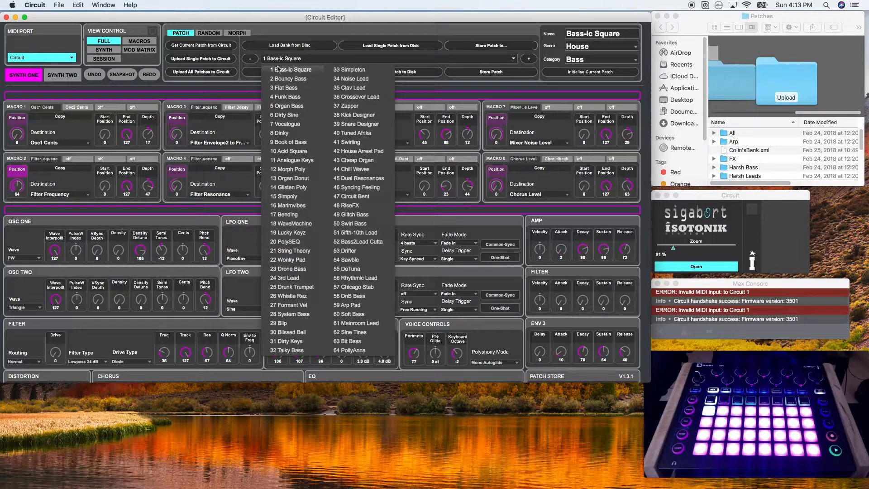
pyautogui.moveTo(302, 138)
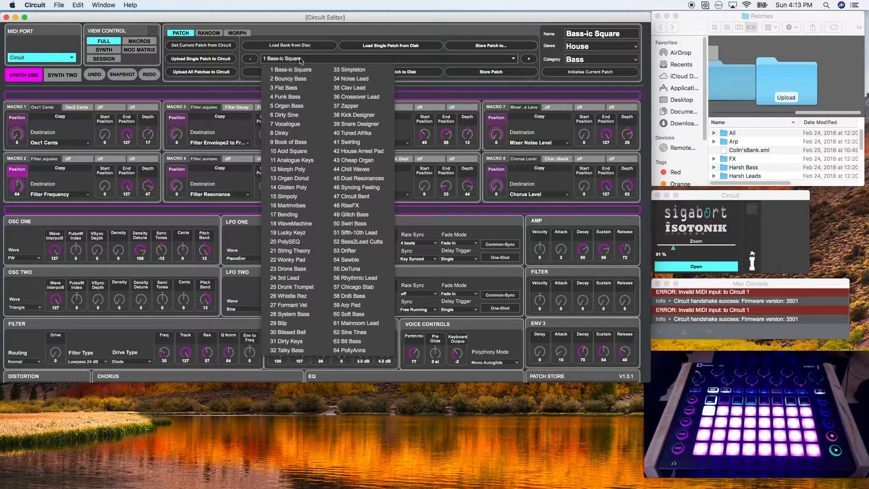
pyautogui.click(290, 70)
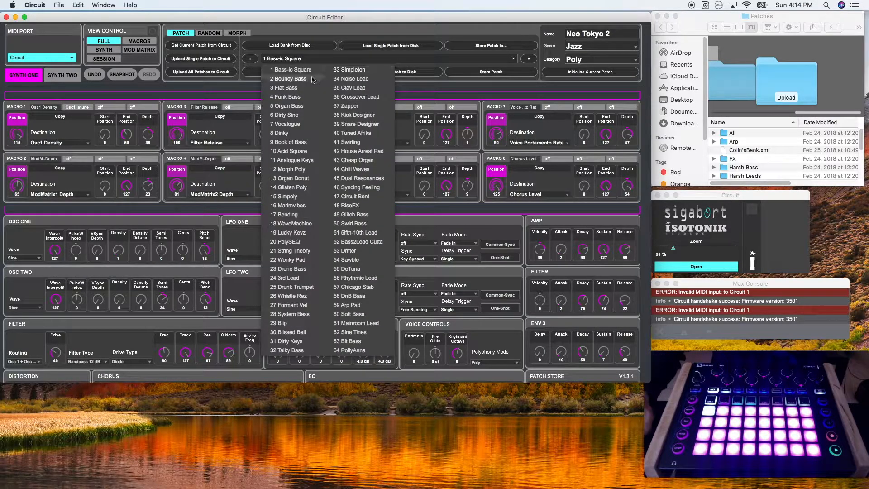
pyautogui.moveTo(274, 70)
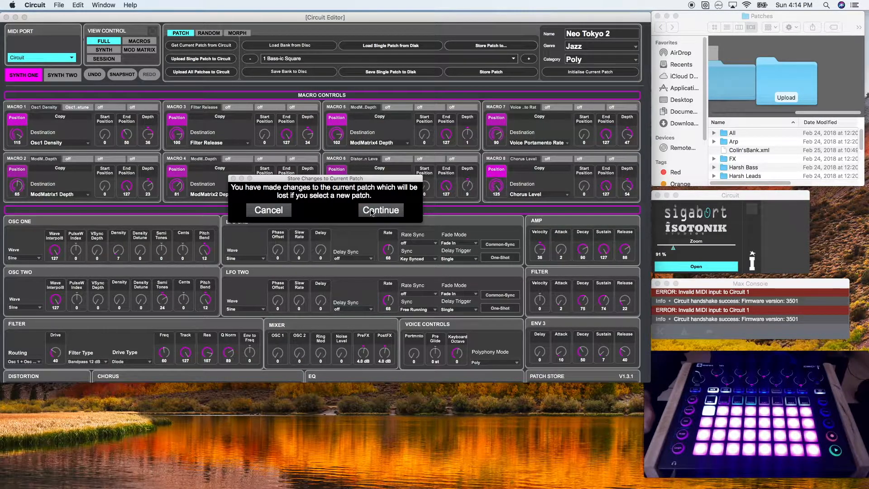
# Step: Continue past the warning to discard Neo Tokyo 2's edits and load Bass-ic Square
pyautogui.click(380, 209)
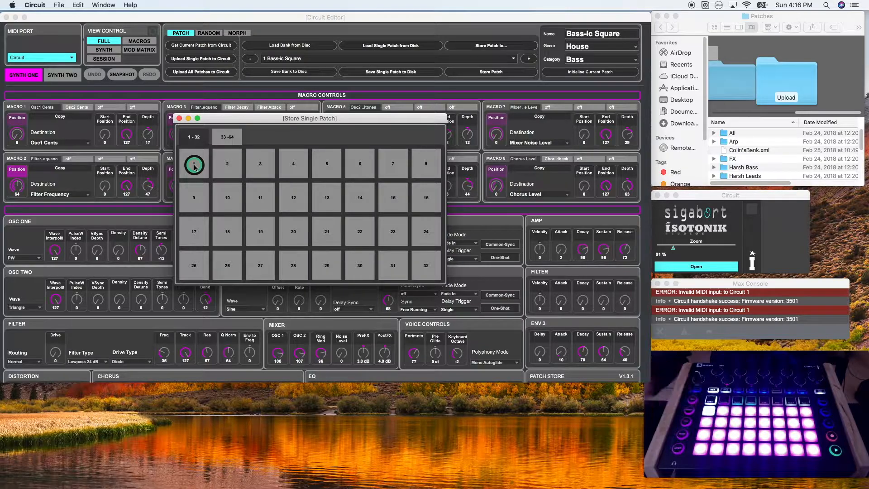
# Step: Store Bass-ic Square into slot 1 on the Circuit, then browse the bank's other patches
pyautogui.click(193, 163)
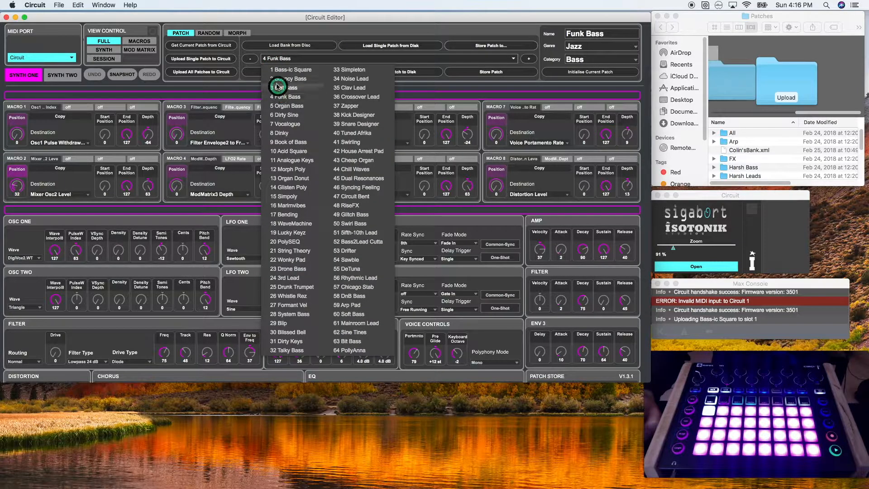
pyautogui.click(295, 60)
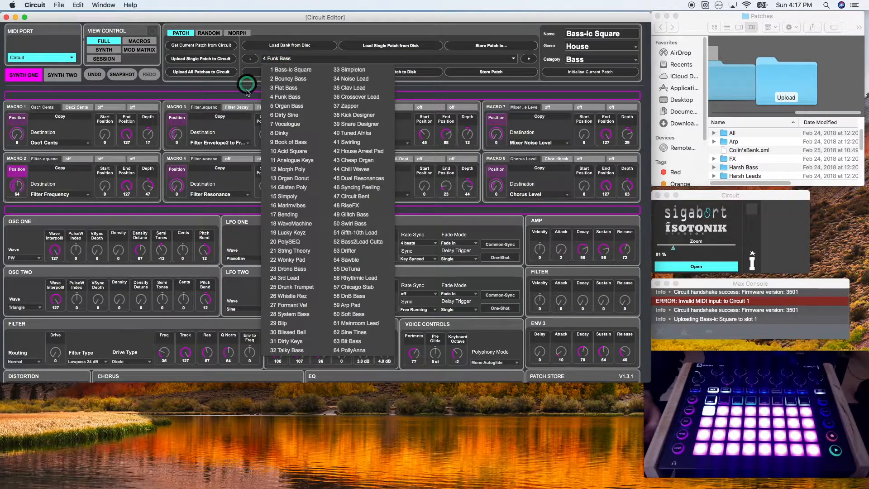
# Step: Upload all 64 patches in the bank to the Circuit, confirming the overwrite warning
pyautogui.click(209, 72)
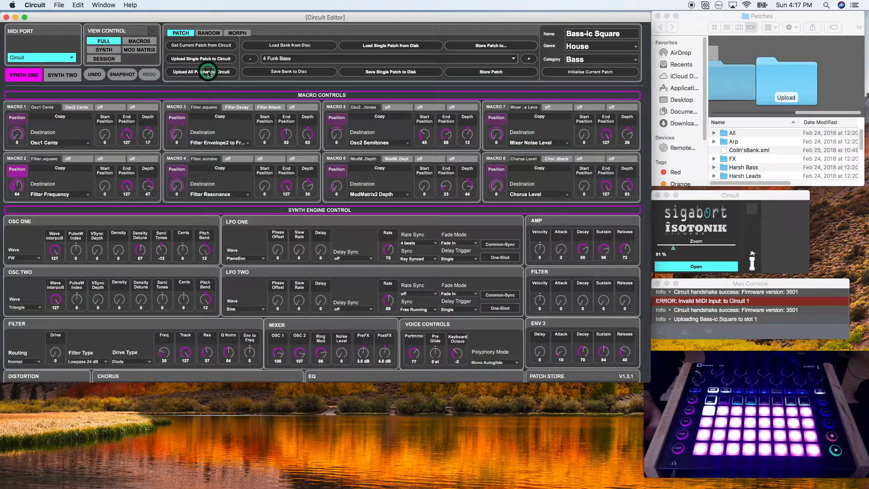
pyautogui.click(200, 71)
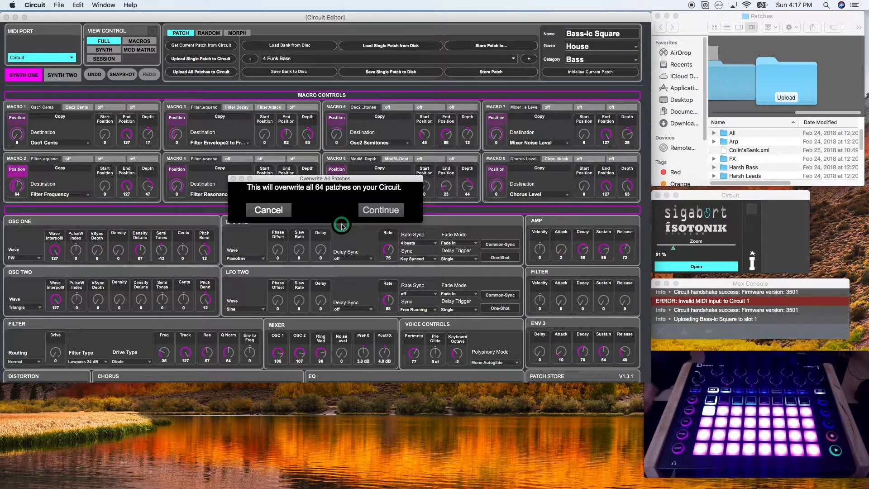
pyautogui.click(380, 209)
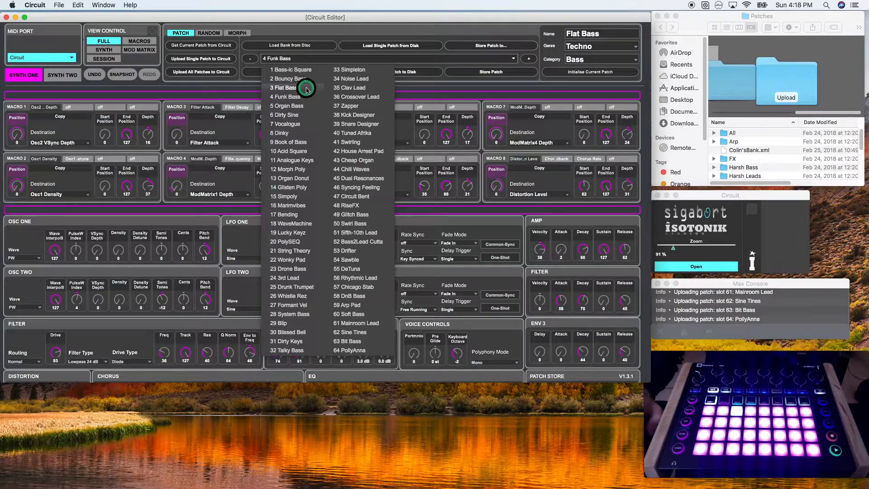
# Step: Select '3 Flat Bass' from the bank as the current patch
pyautogui.click(283, 88)
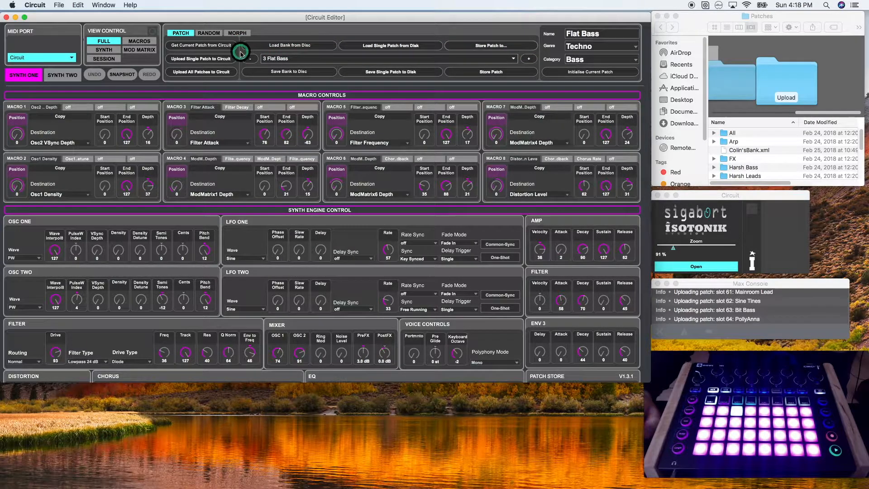
pyautogui.moveTo(540, 69)
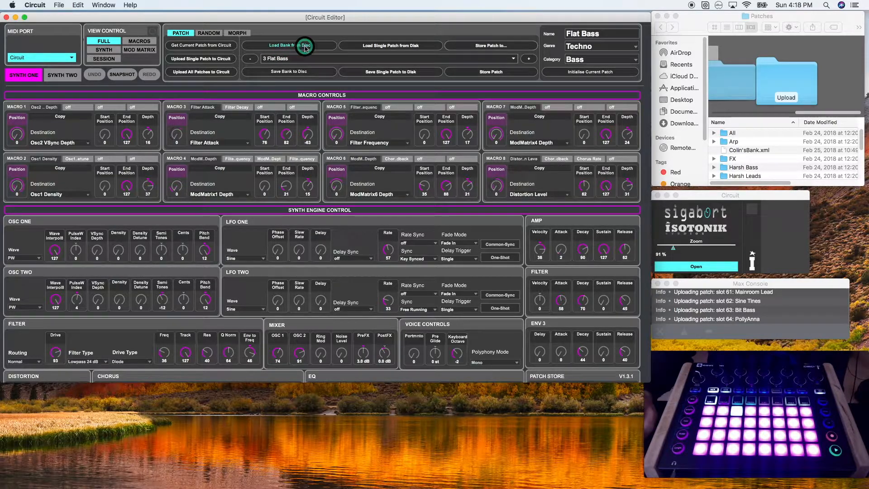
pyautogui.click(290, 45)
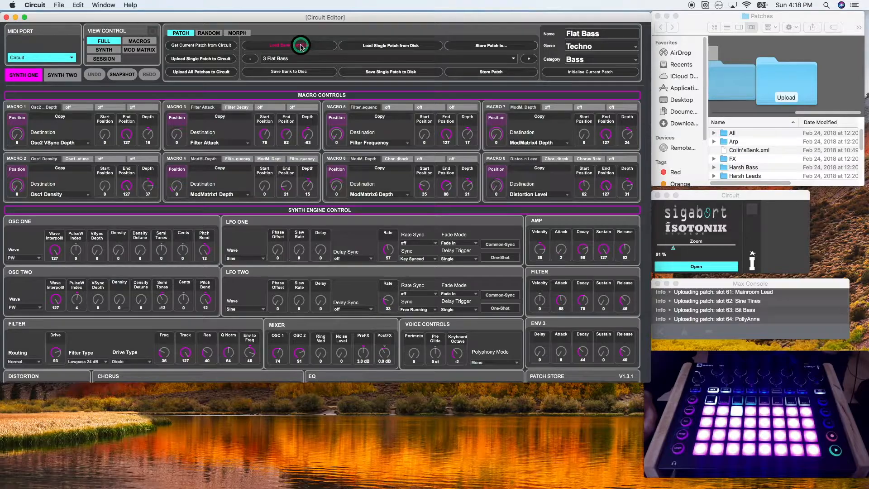
pyautogui.click(288, 45)
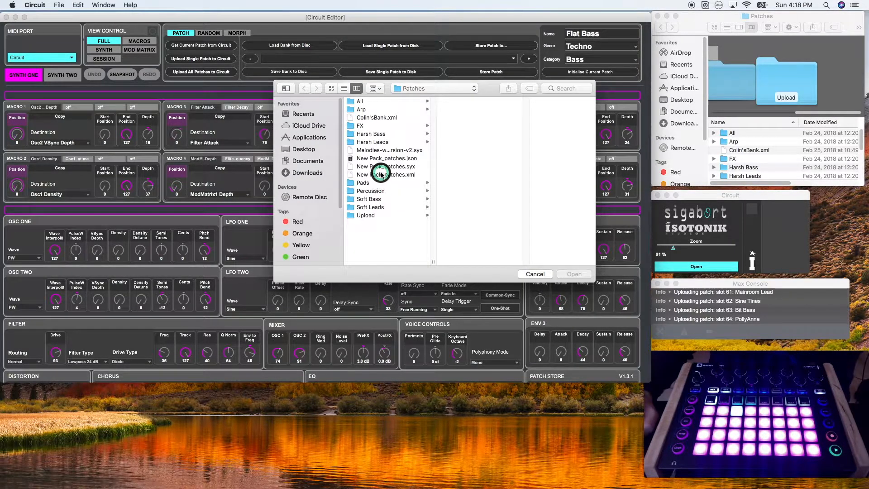
pyautogui.click(385, 167)
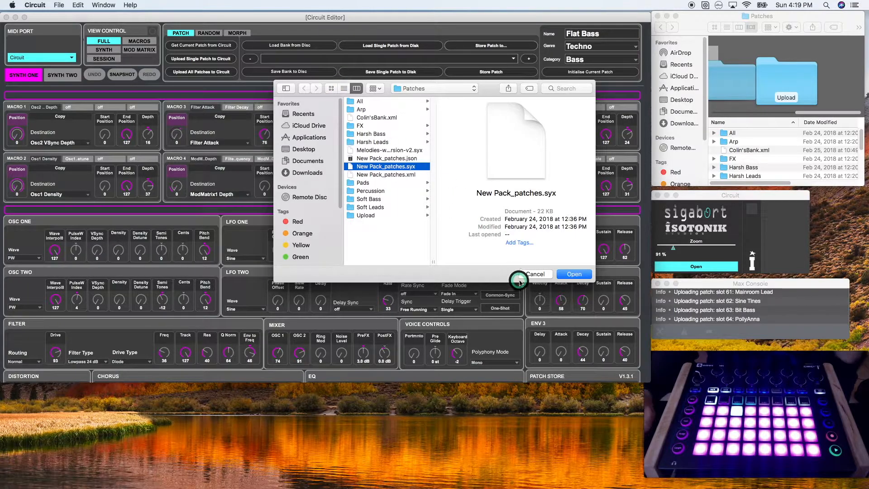
pyautogui.click(573, 274)
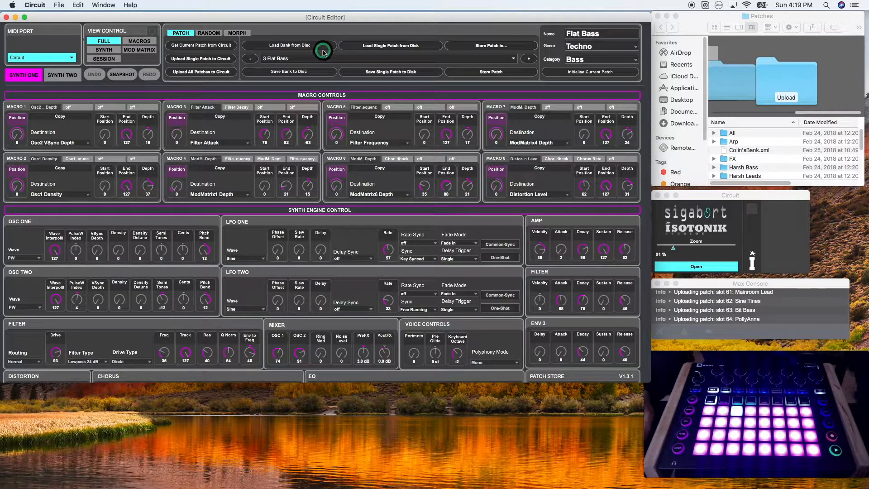
pyautogui.moveTo(285, 44)
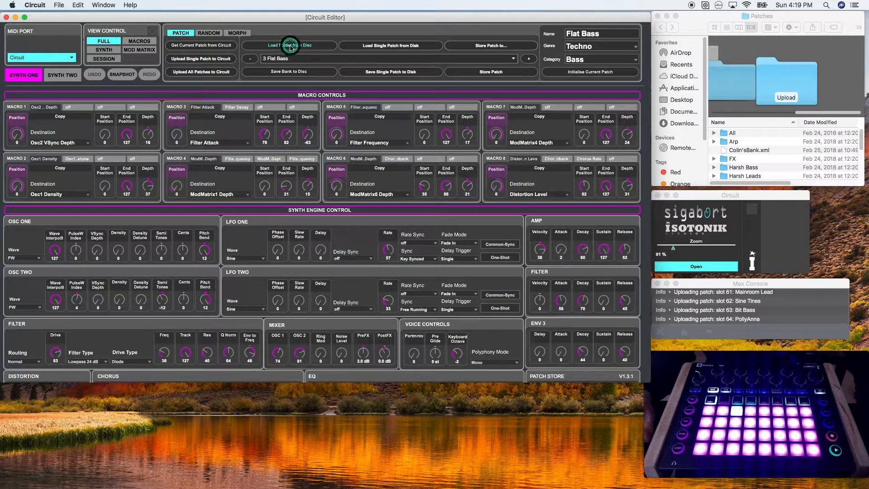
# Step: Load the Upload folder of single patch files from disk as the current bank
pyautogui.click(287, 45)
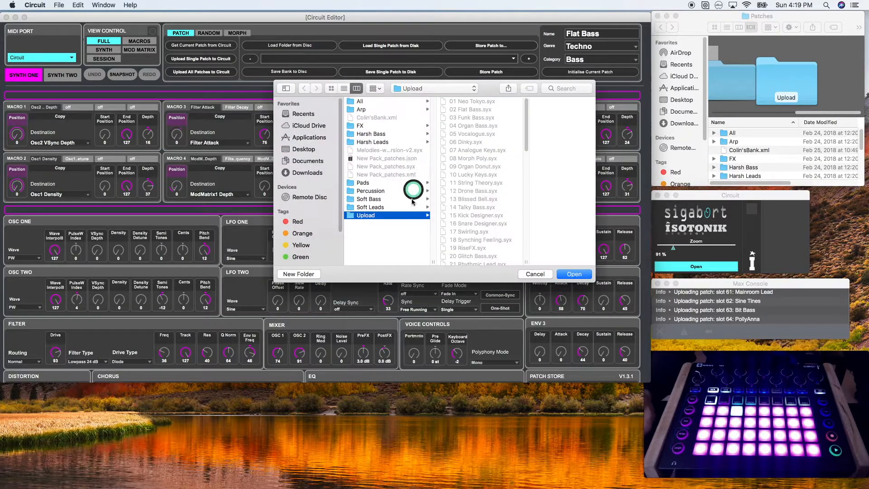
pyautogui.moveTo(370, 195)
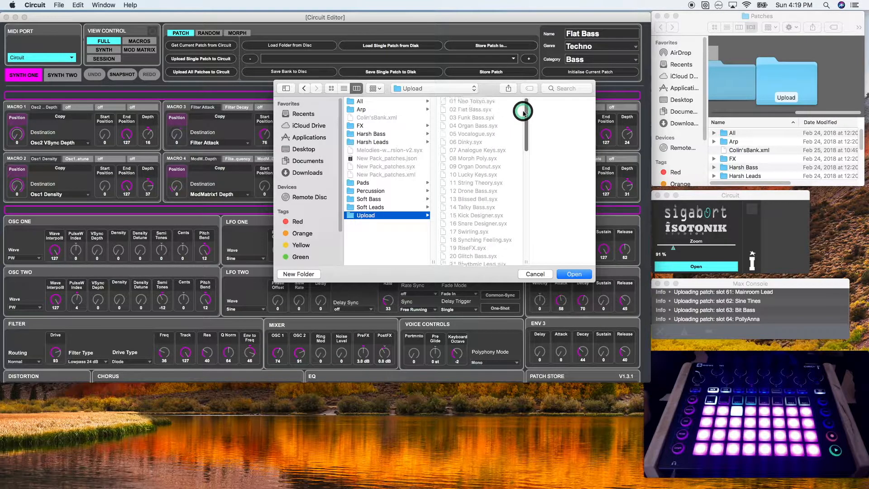
pyautogui.scroll(-3)
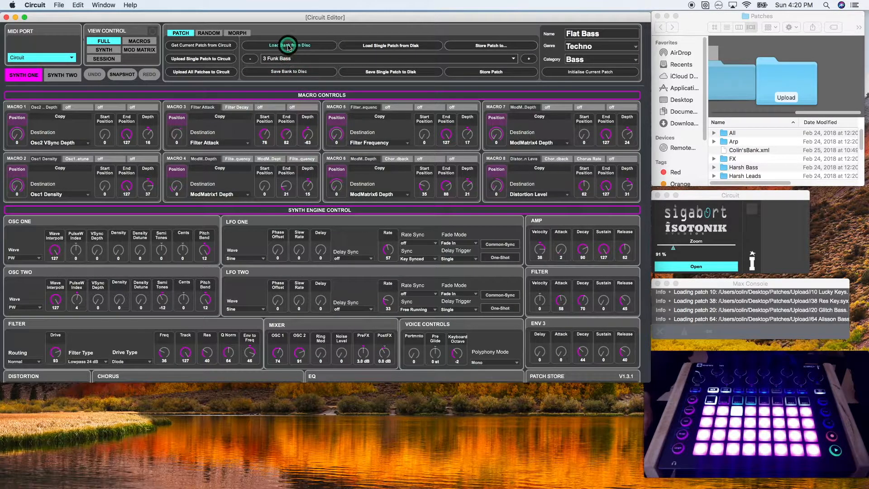
# Step: Load New Pack_patches.syx from Desktop > Patches as the bank and make '3 Funk Bass' current
pyautogui.click(287, 45)
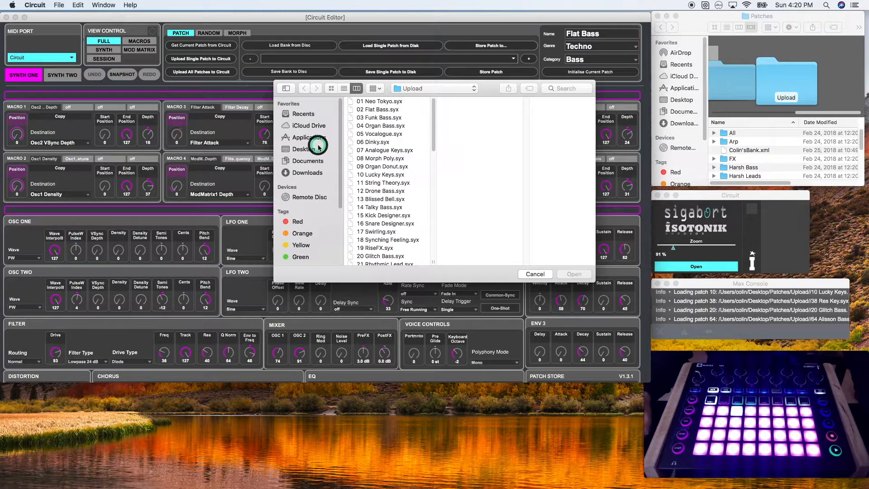
pyautogui.click(302, 148)
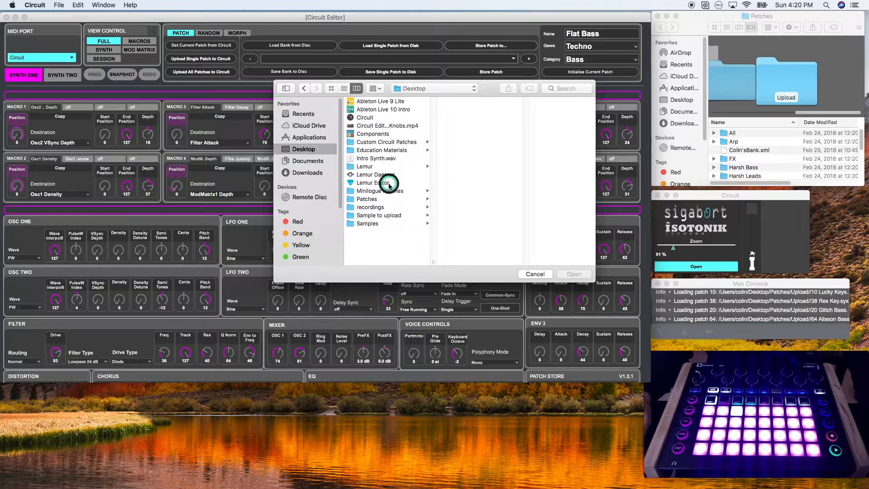
pyautogui.click(366, 198)
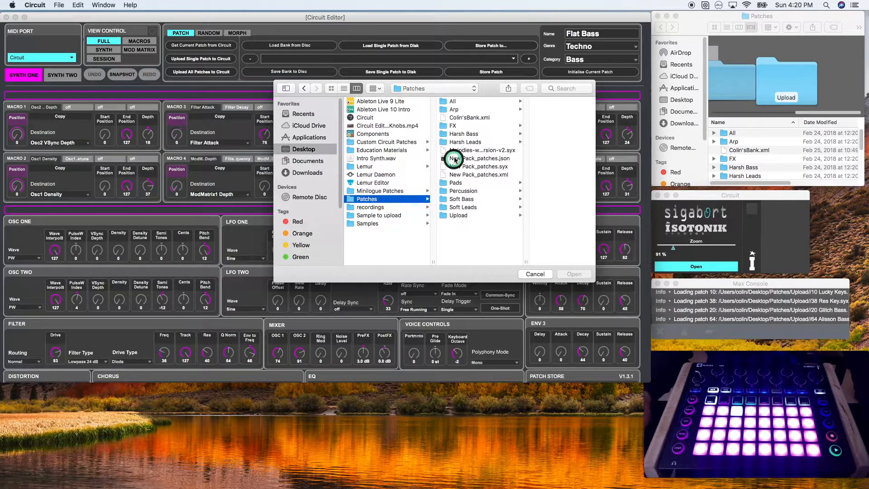
pyautogui.click(449, 167)
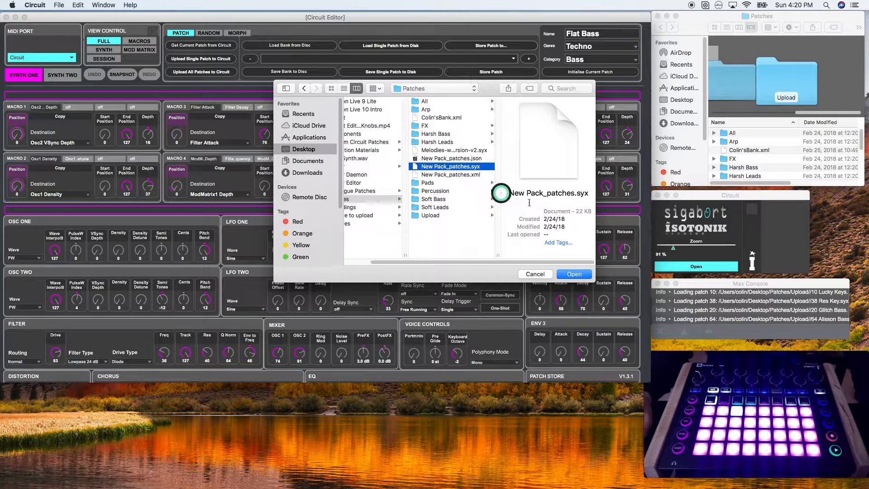
pyautogui.click(574, 274)
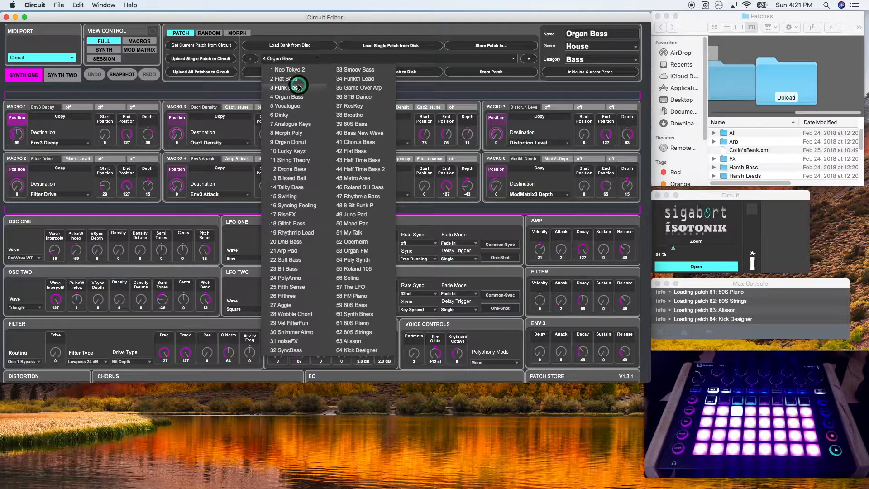
pyautogui.click(282, 87)
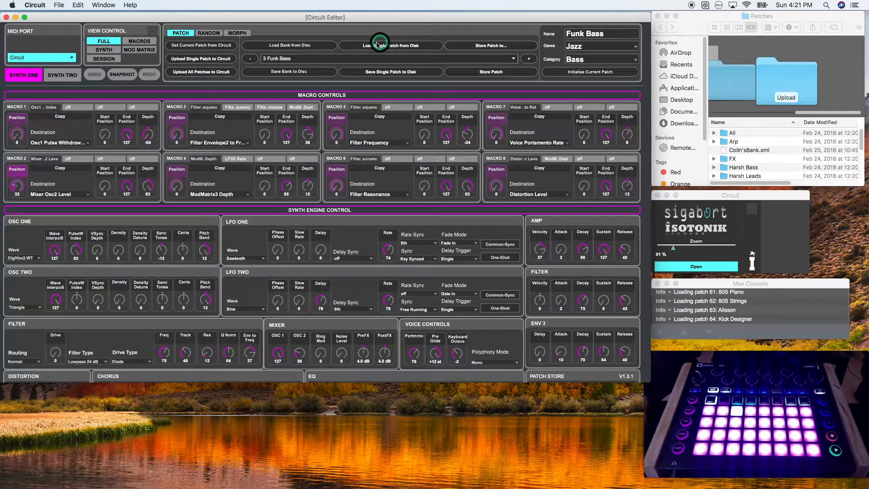
# Step: Load the single patch file 08 Morph Poly.syx from the Upload folder
pyautogui.click(390, 45)
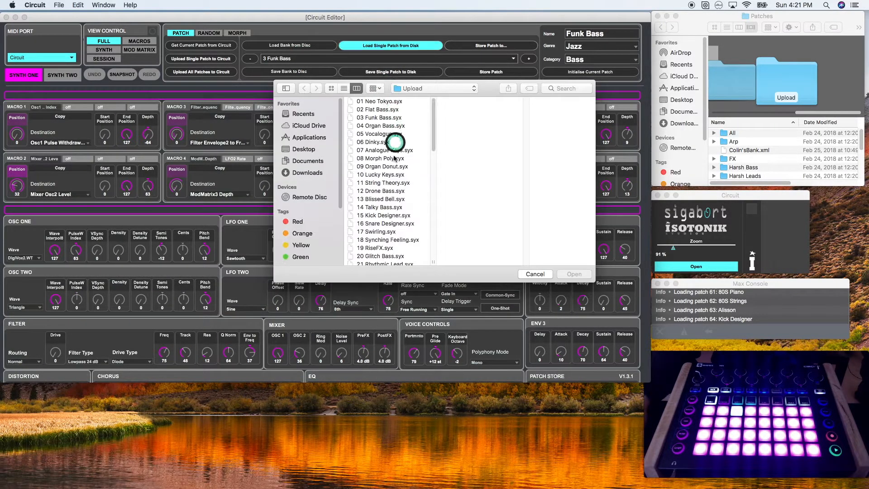
pyautogui.click(381, 158)
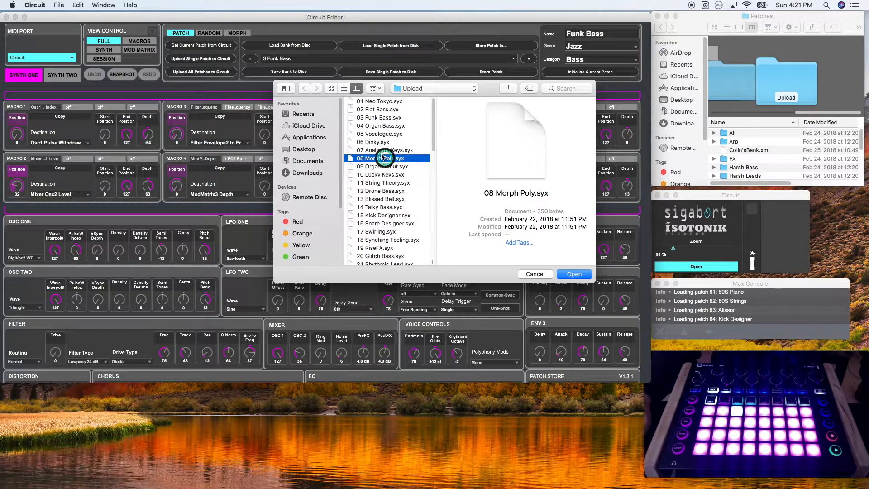
pyautogui.click(574, 274)
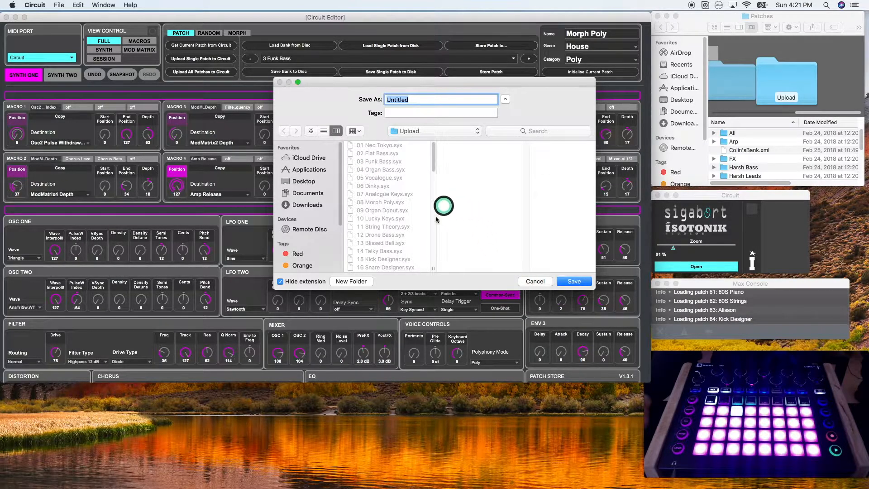
pyautogui.moveTo(312, 186)
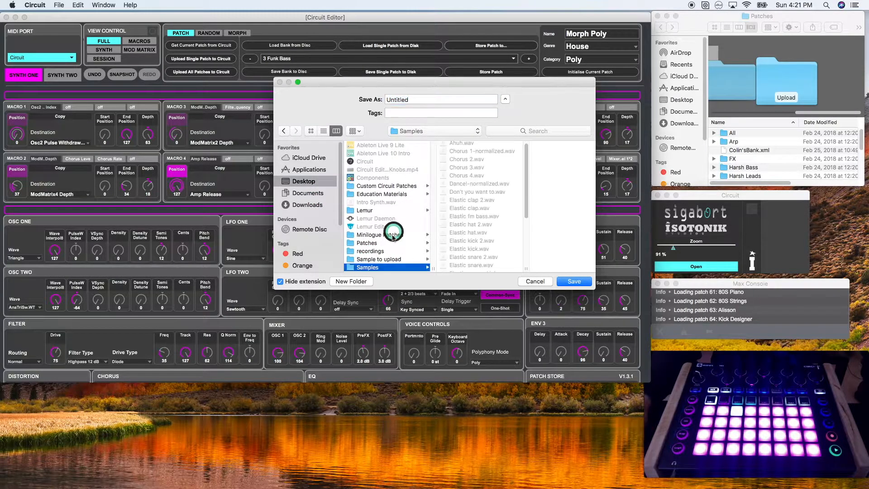
pyautogui.click(366, 242)
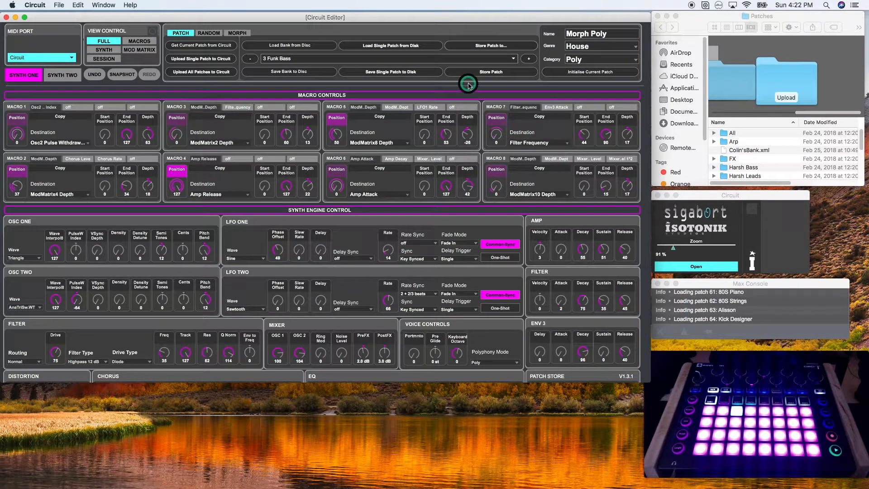
pyautogui.moveTo(527, 73)
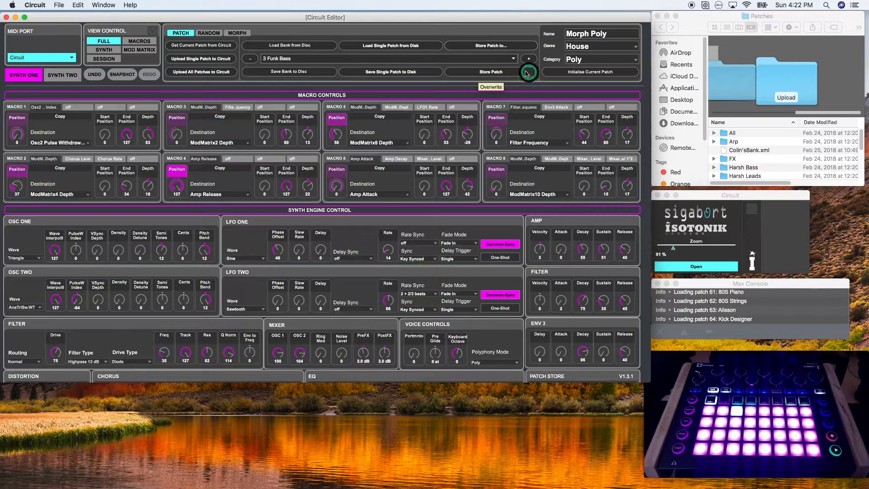
pyautogui.moveTo(493, 68)
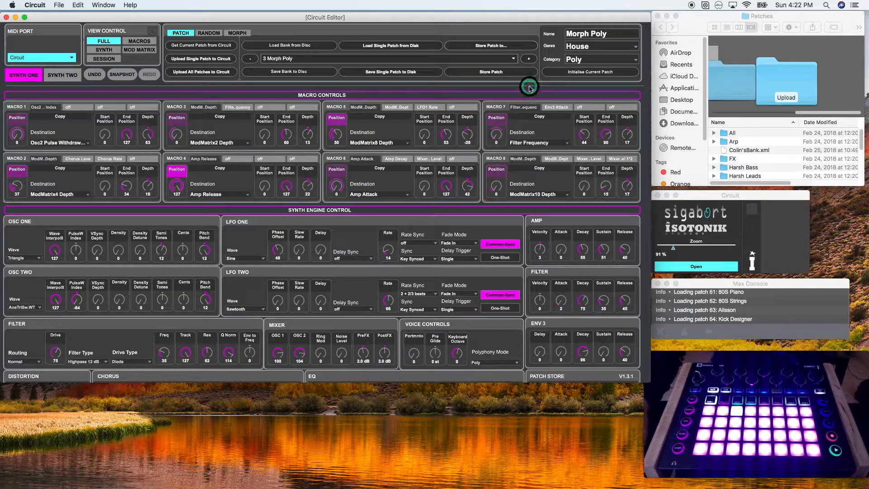
pyautogui.moveTo(467, 60)
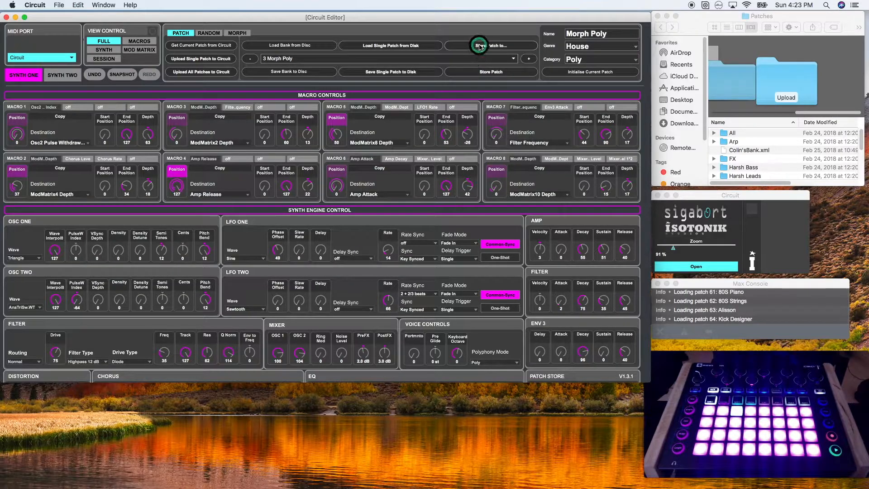
# Step: Store Morph Poly into bank slot 5, replacing Vocalogue
pyautogui.click(490, 46)
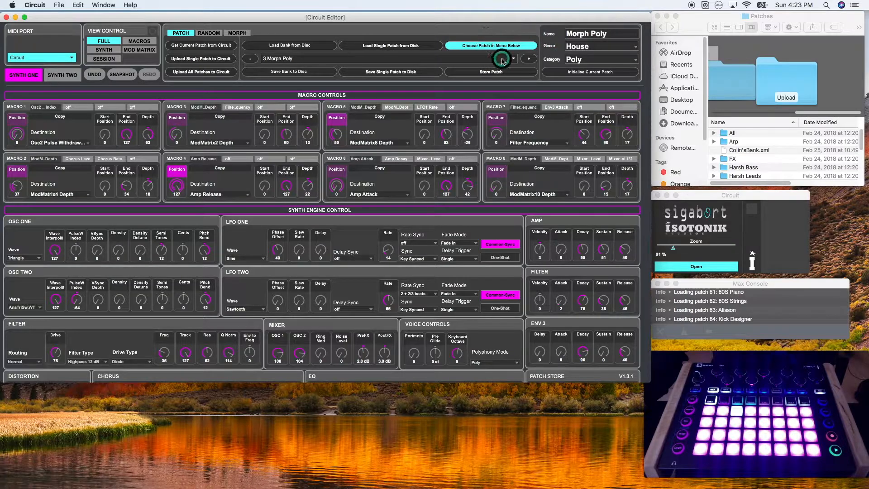
pyautogui.click(512, 58)
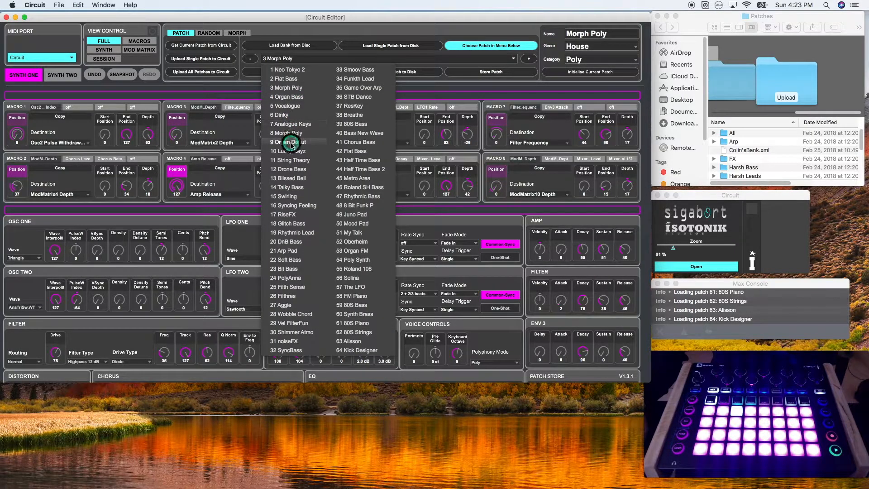
pyautogui.moveTo(293, 106)
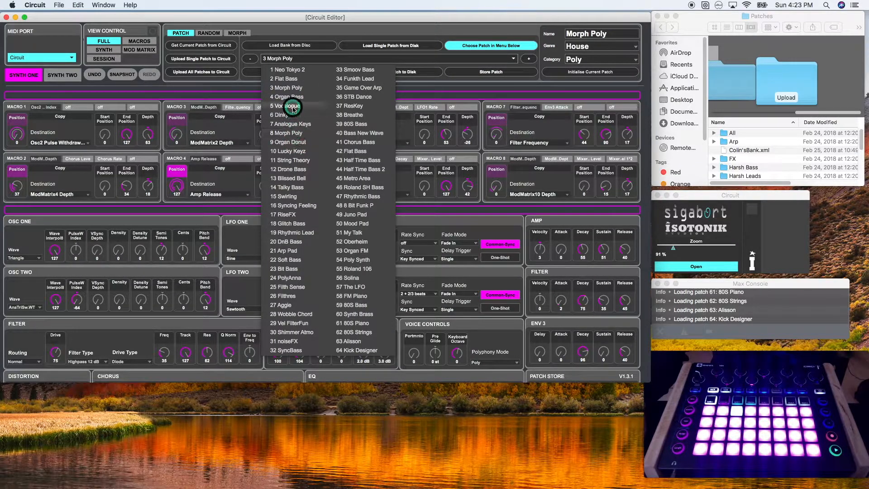
pyautogui.click(288, 106)
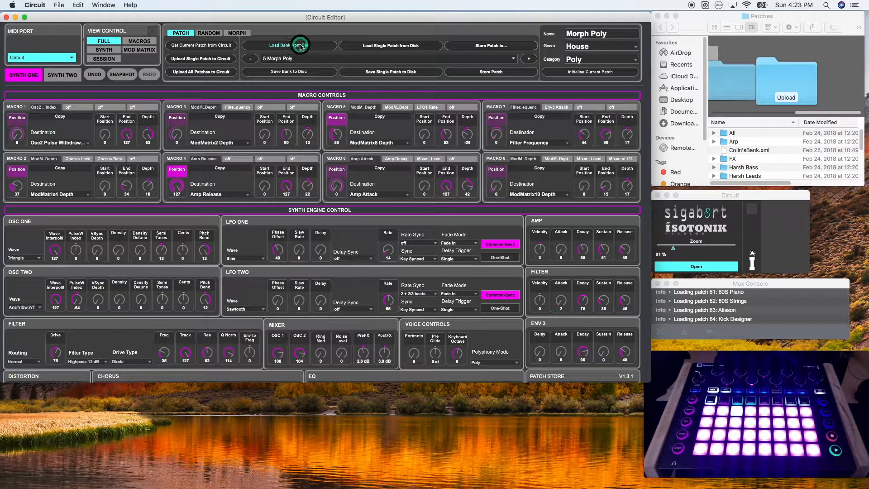
# Step: Load the New Pack_patches.syx bank file from disk into the editor
pyautogui.click(280, 46)
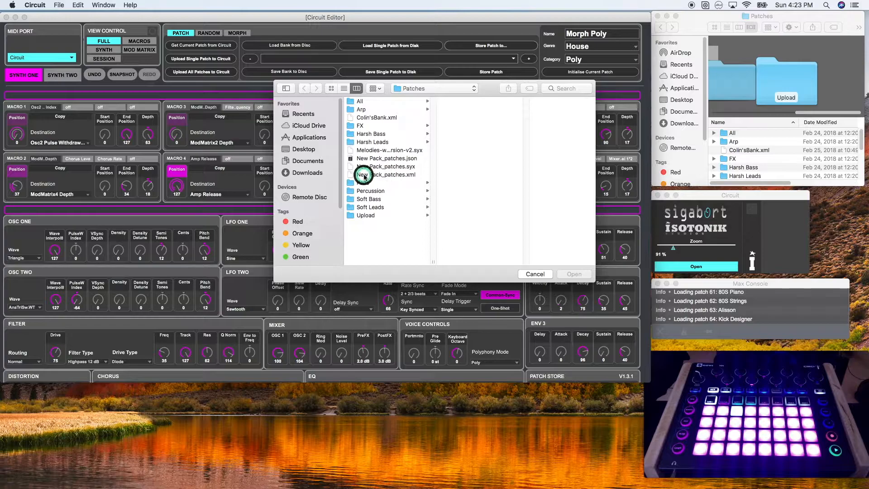
pyautogui.click(386, 174)
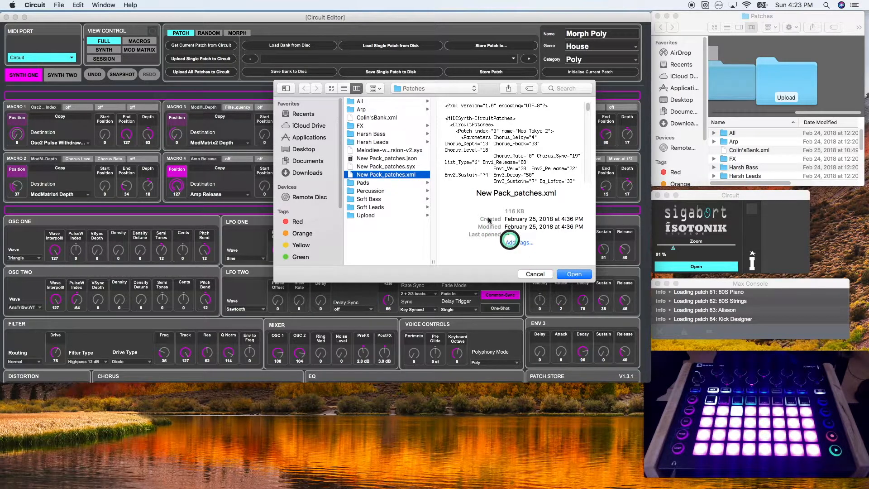
pyautogui.click(386, 167)
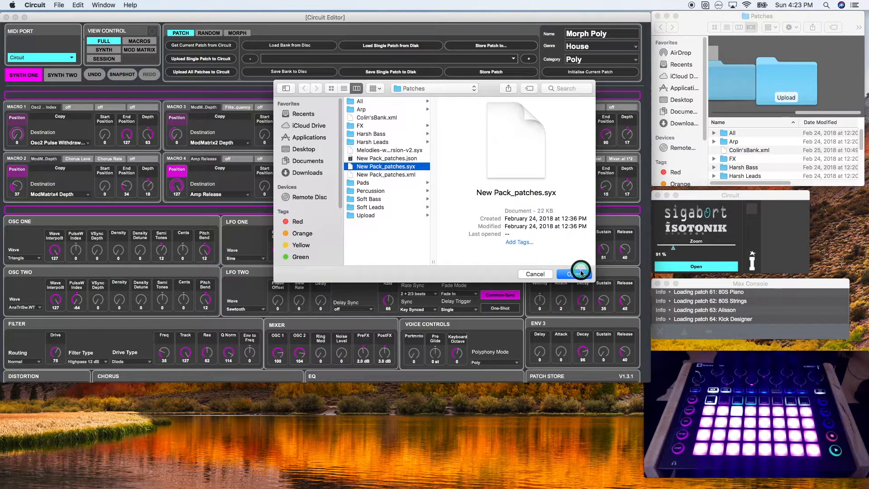
pyautogui.click(573, 273)
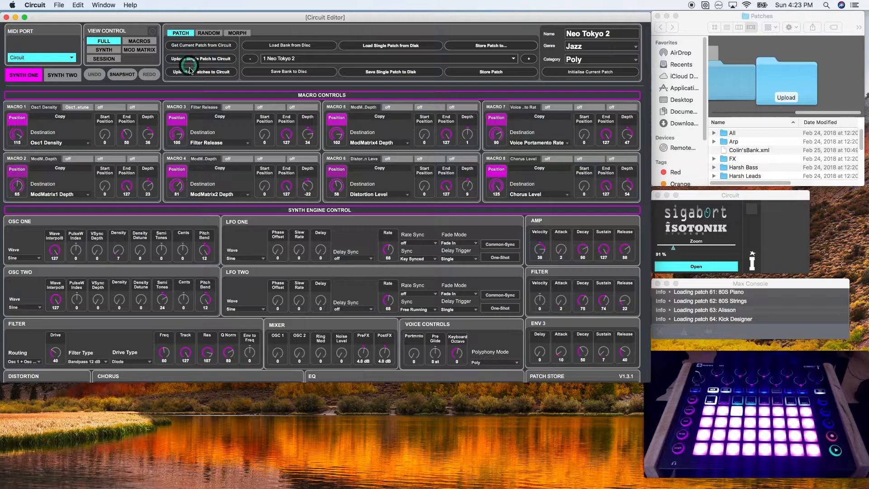
# Step: Upload all 64 bank patches to the Circuit, confirming the overwrite, and step to the next patch
pyautogui.click(200, 72)
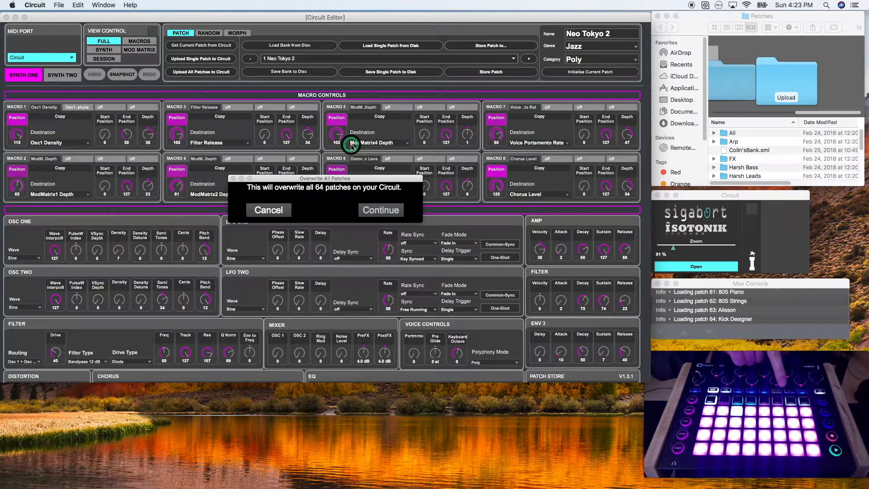
pyautogui.click(380, 209)
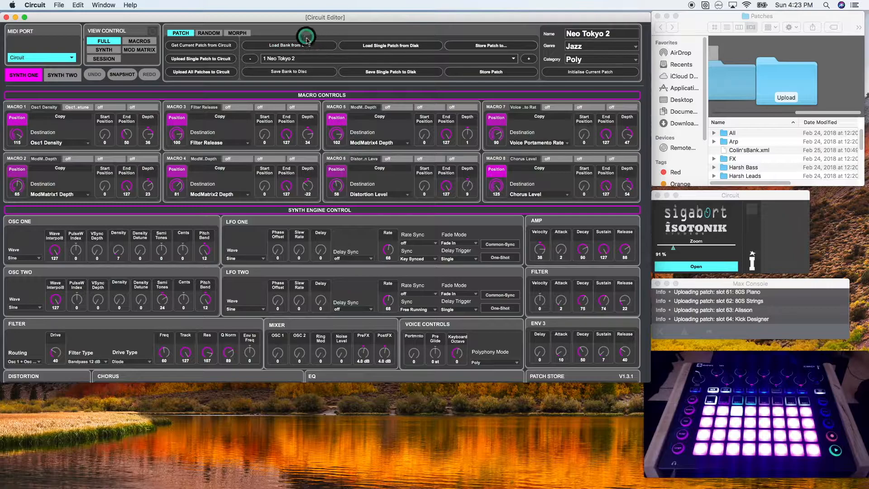
pyautogui.moveTo(536, 65)
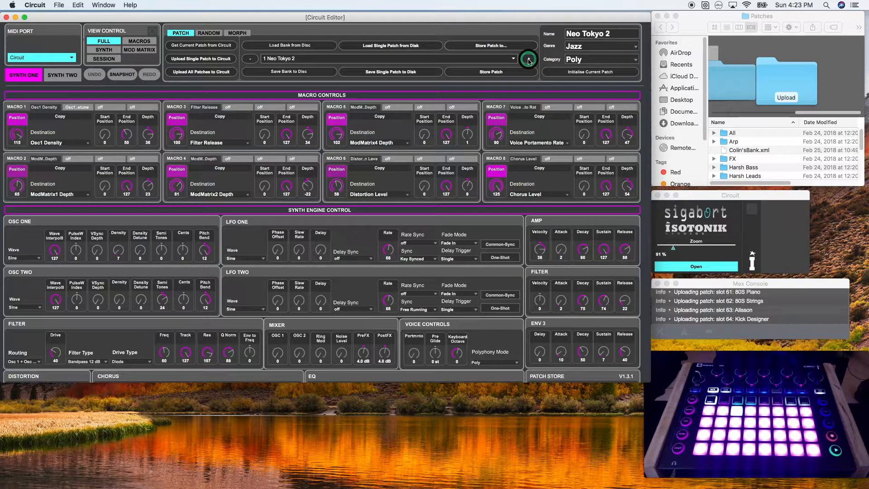
pyautogui.click(526, 59)
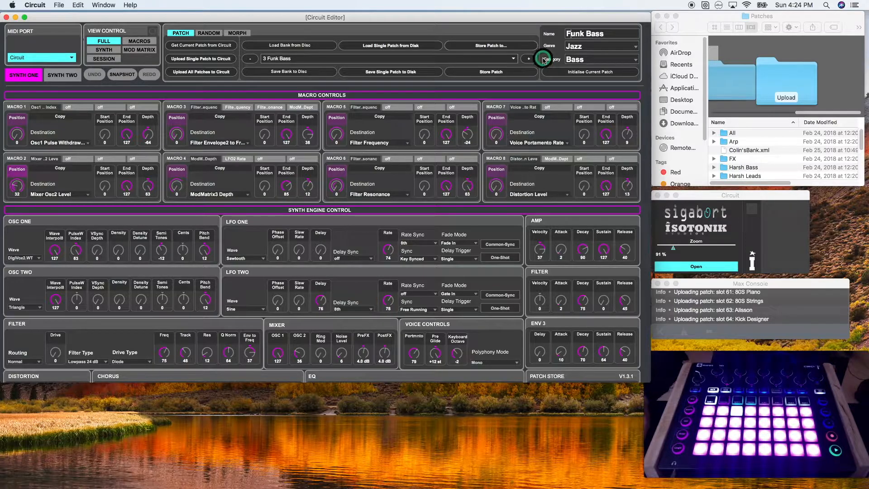
# Step: Initialise the current patch to a blank Init Patch with genre and category None
pyautogui.click(589, 72)
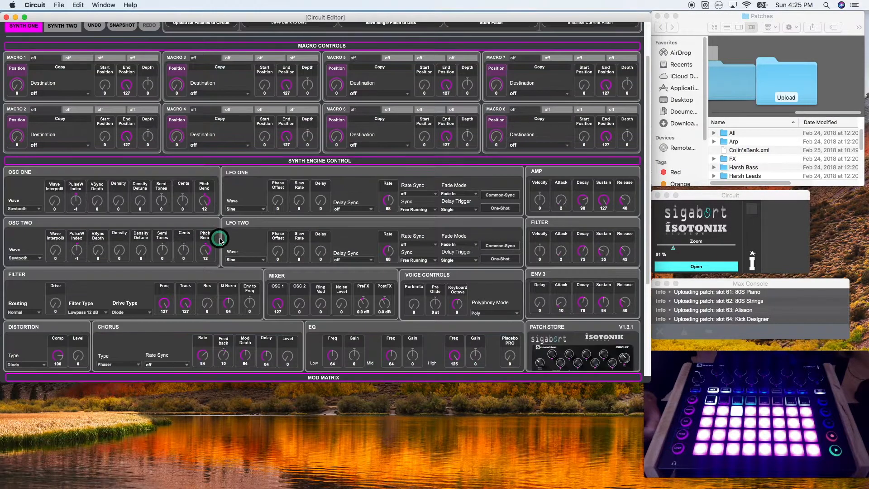
pyautogui.scroll(-3)
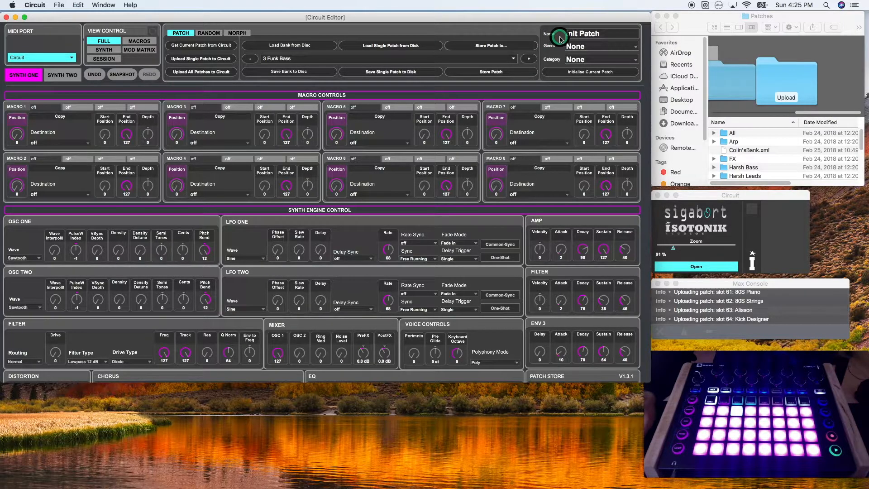
pyautogui.moveTo(548, 30)
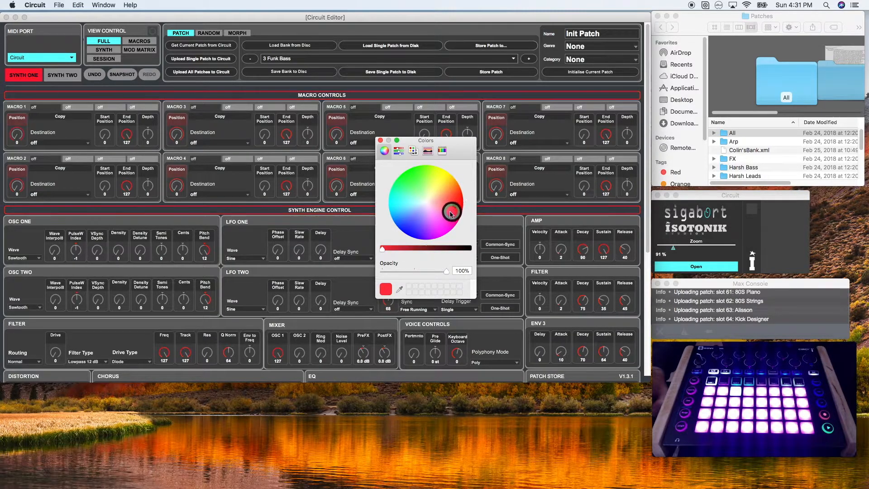
# Step: Pick new accent colours on the colour wheel, moving through green to yellow
pyautogui.click(402, 220)
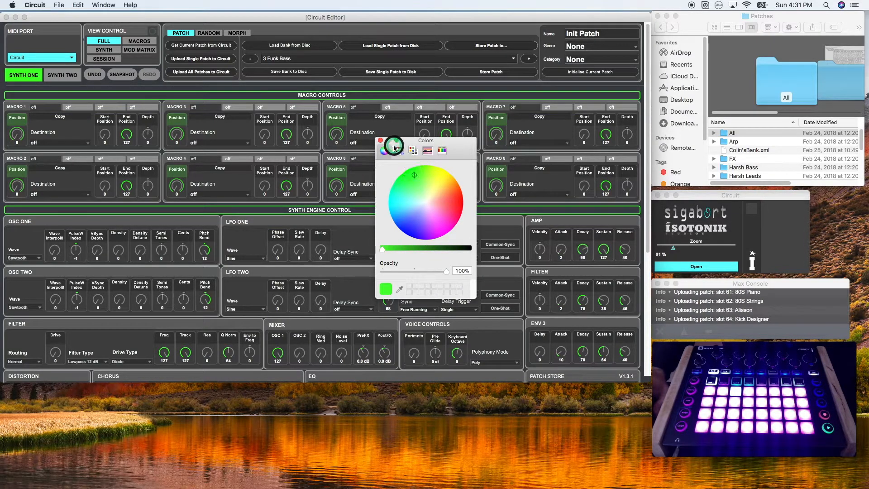
pyautogui.click(419, 216)
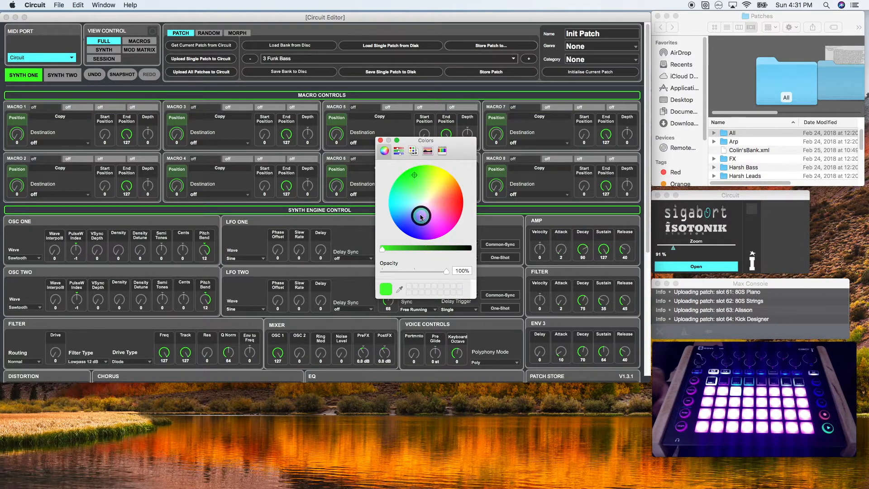
pyautogui.click(456, 199)
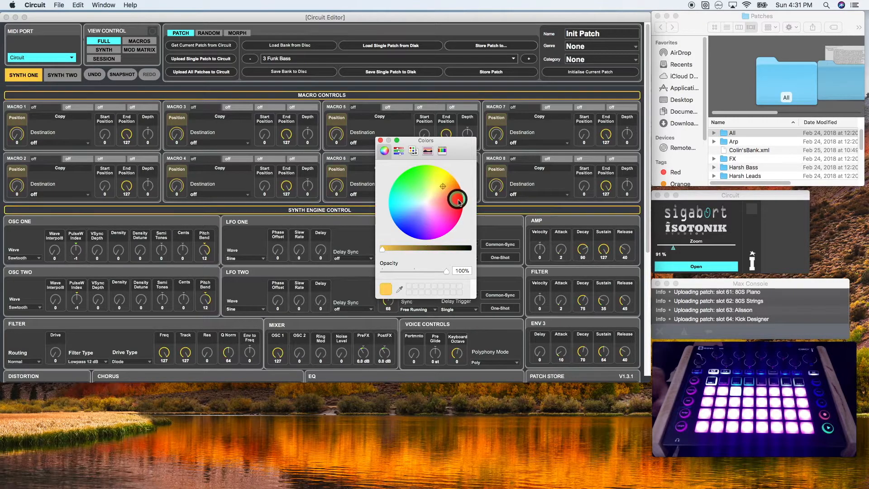